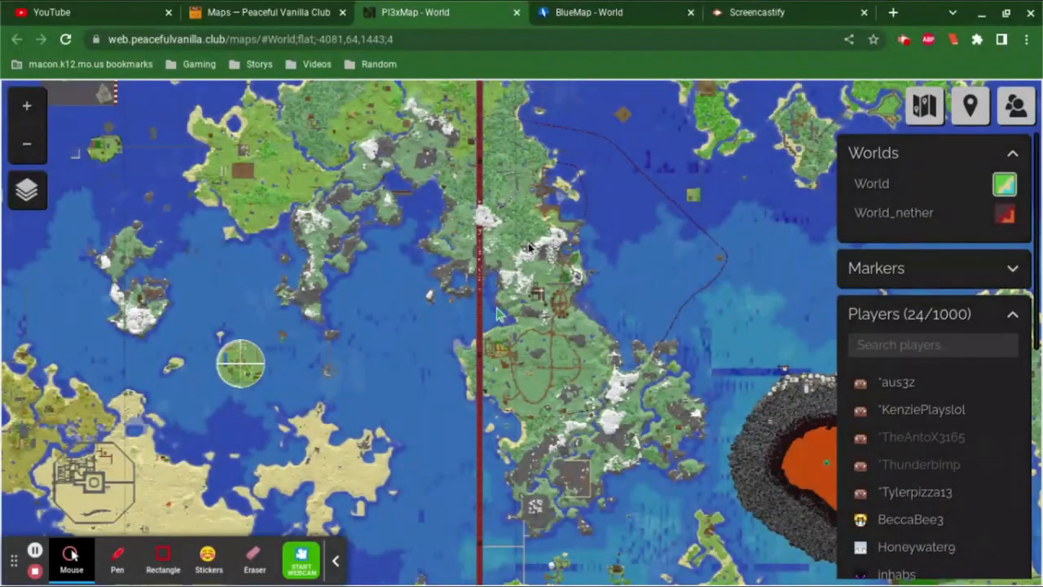
pyautogui.moveTo(618, 254)
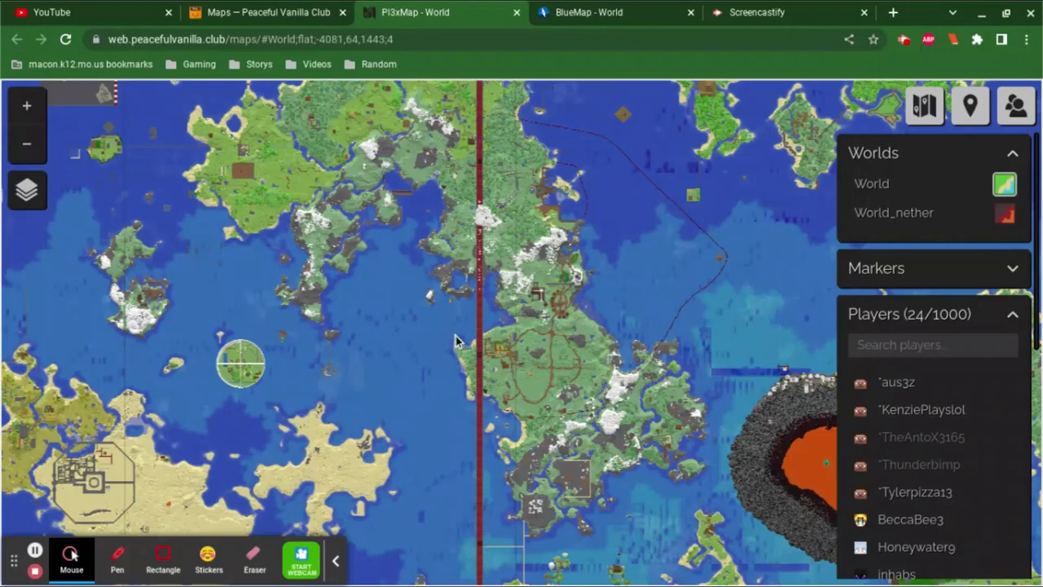
pyautogui.moveTo(624, 548)
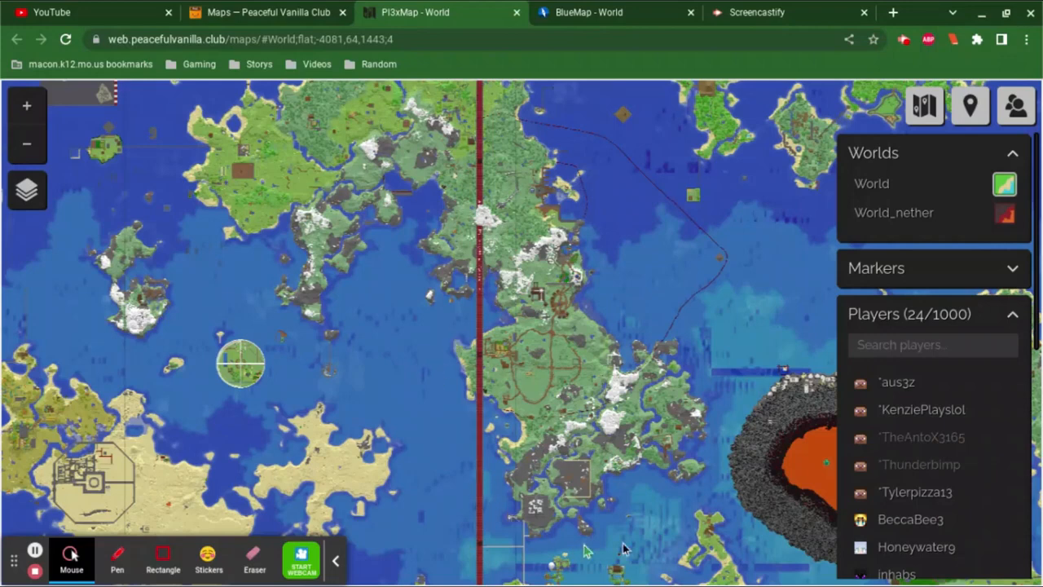
pyautogui.moveTo(424, 215)
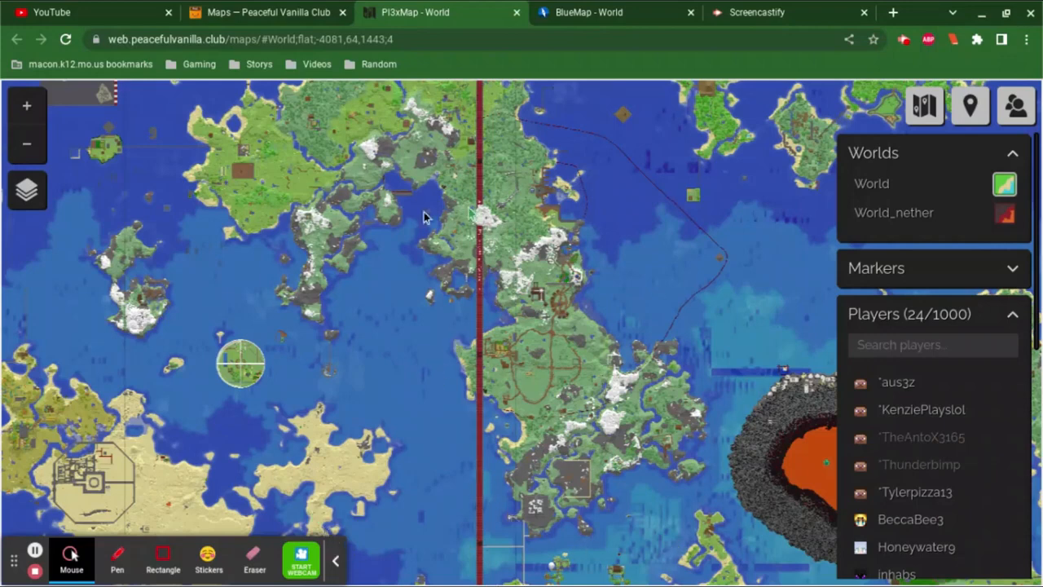
pyautogui.moveTo(1015, 317)
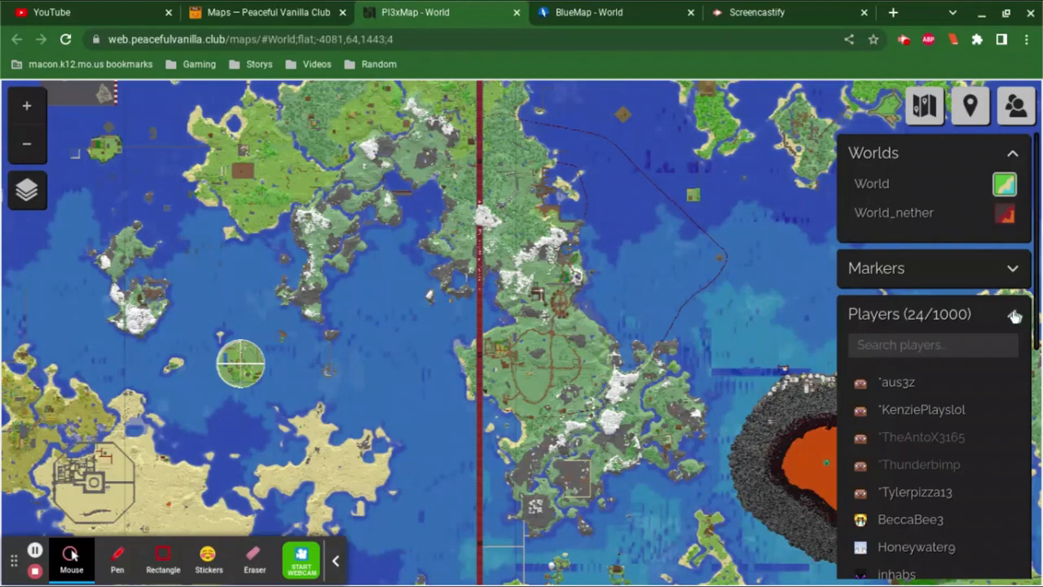
# - Collapse the Players panel to uncover the full overworld map
pyautogui.click(1014, 316)
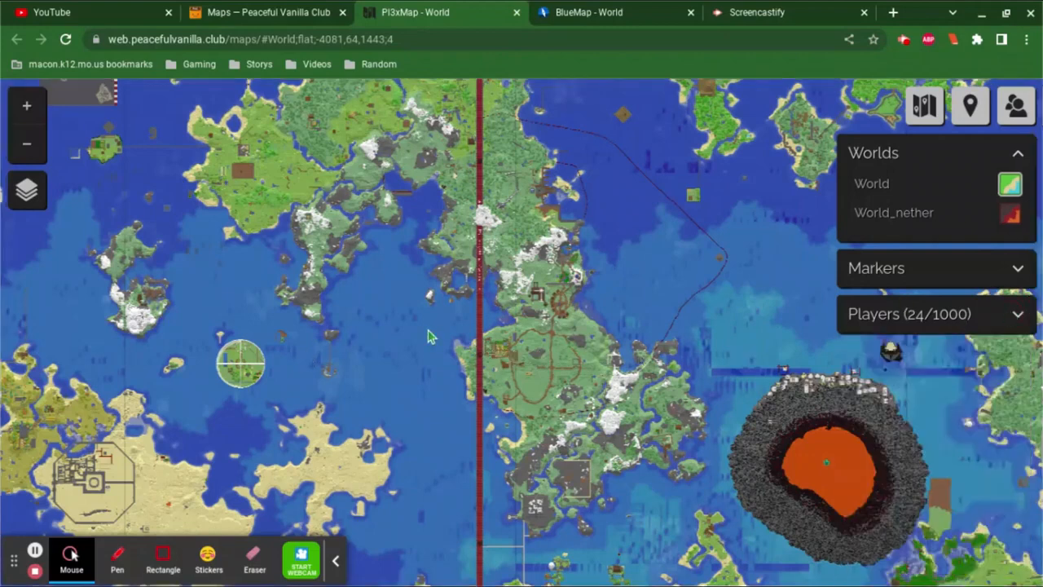
pyautogui.moveTo(341, 562)
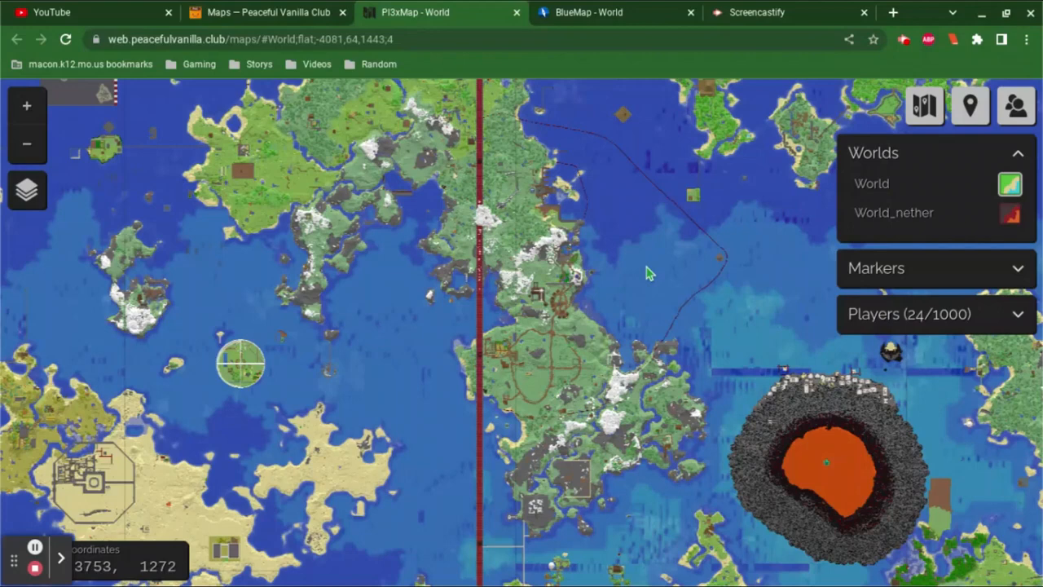
pyautogui.moveTo(497, 264)
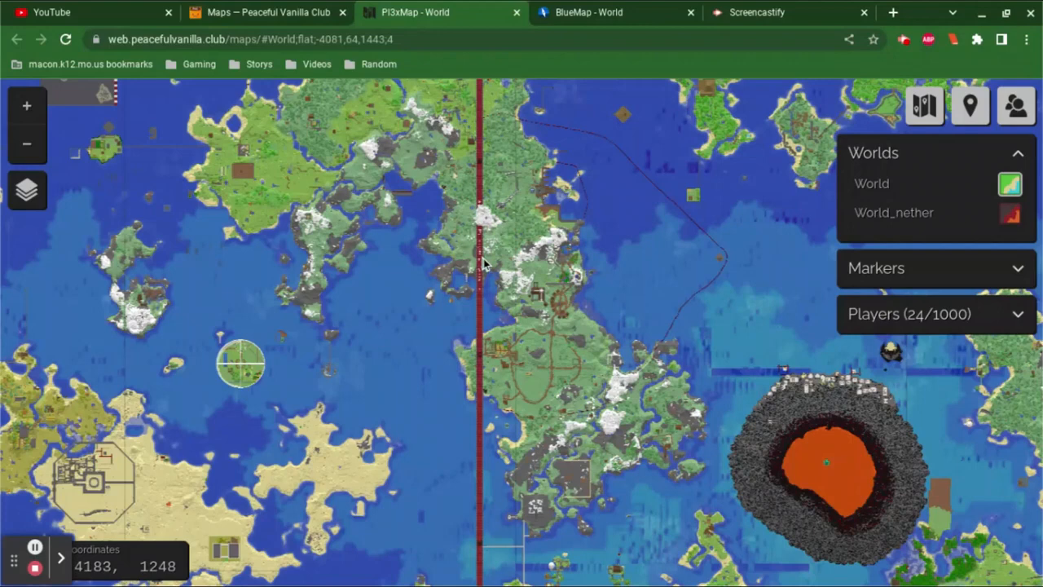
pyautogui.moveTo(830, 80)
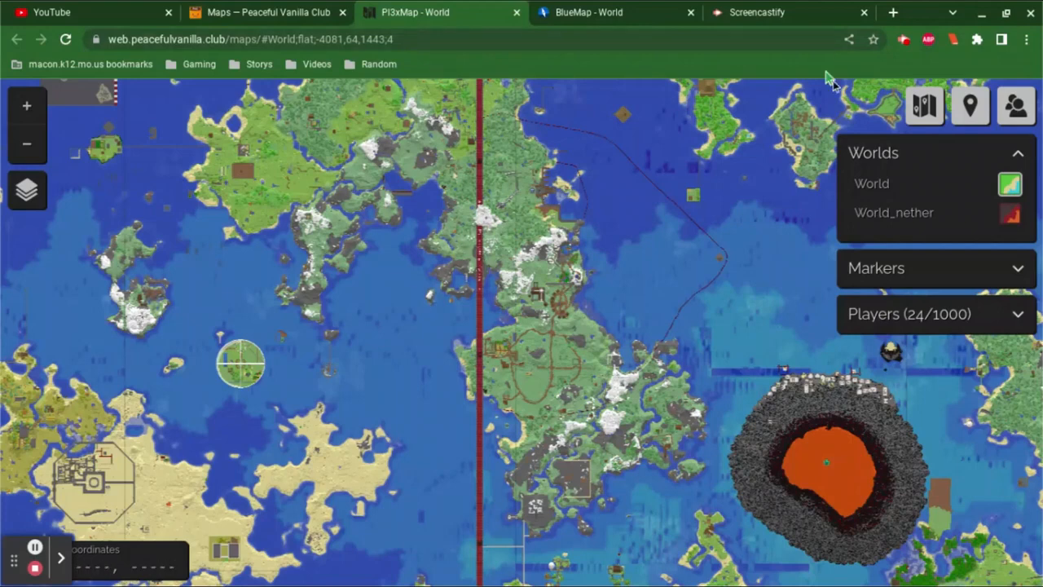
pyautogui.moveTo(518, 365)
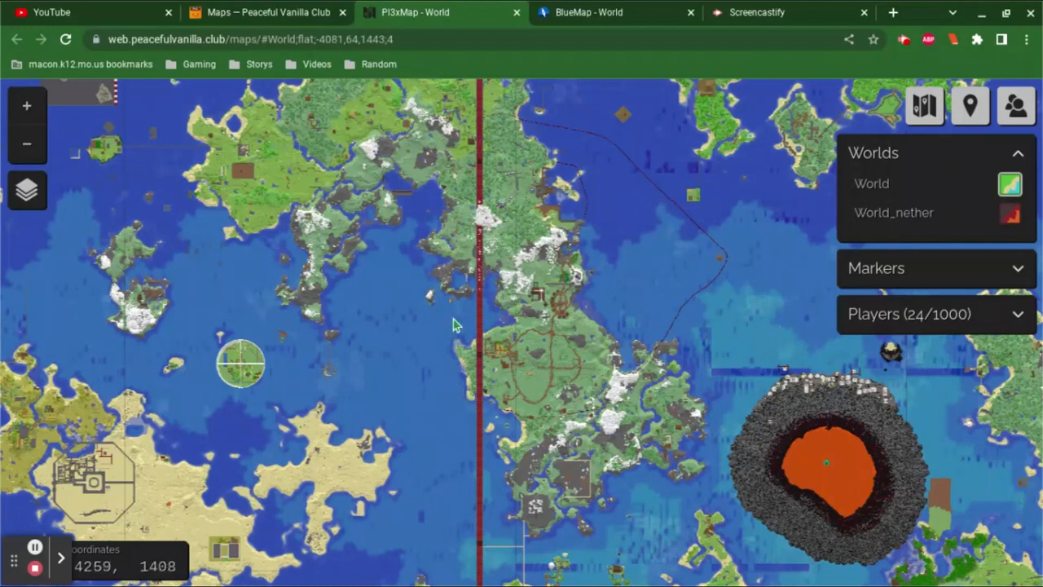
pyautogui.moveTo(416, 293)
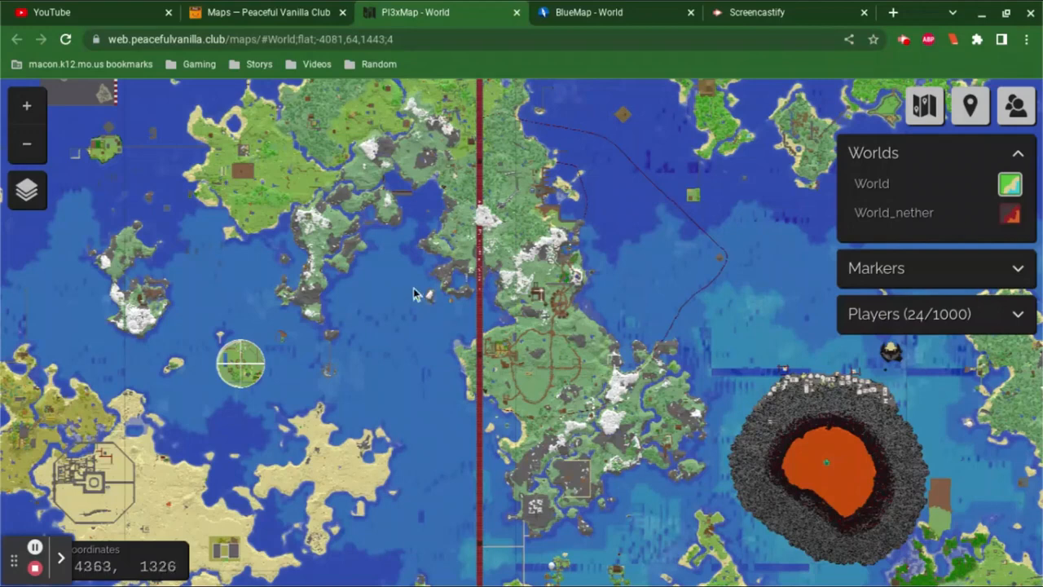
pyautogui.moveTo(412, 291)
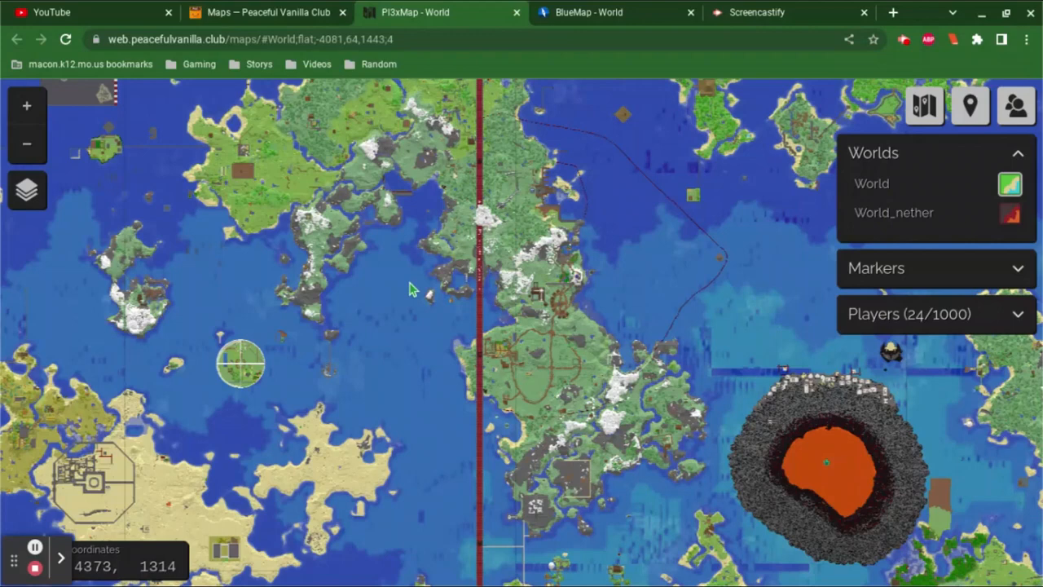
pyautogui.moveTo(408, 286)
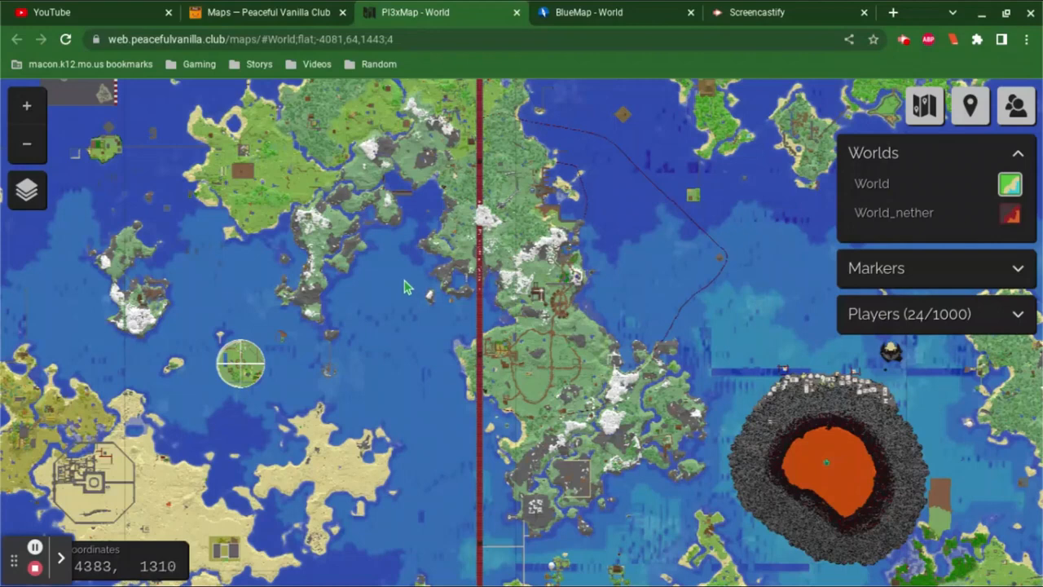
pyautogui.moveTo(399, 285)
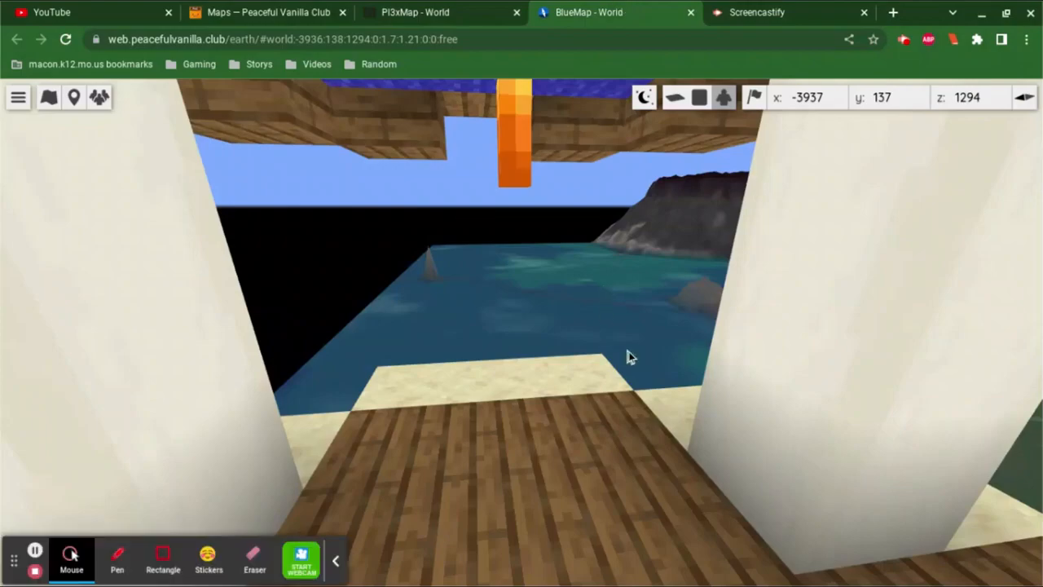
# - Look around the coastal sand-and-wood build in BlueMap's 3D free-flight view
pyautogui.moveTo(632, 357); pyautogui.dragTo(215, 420)
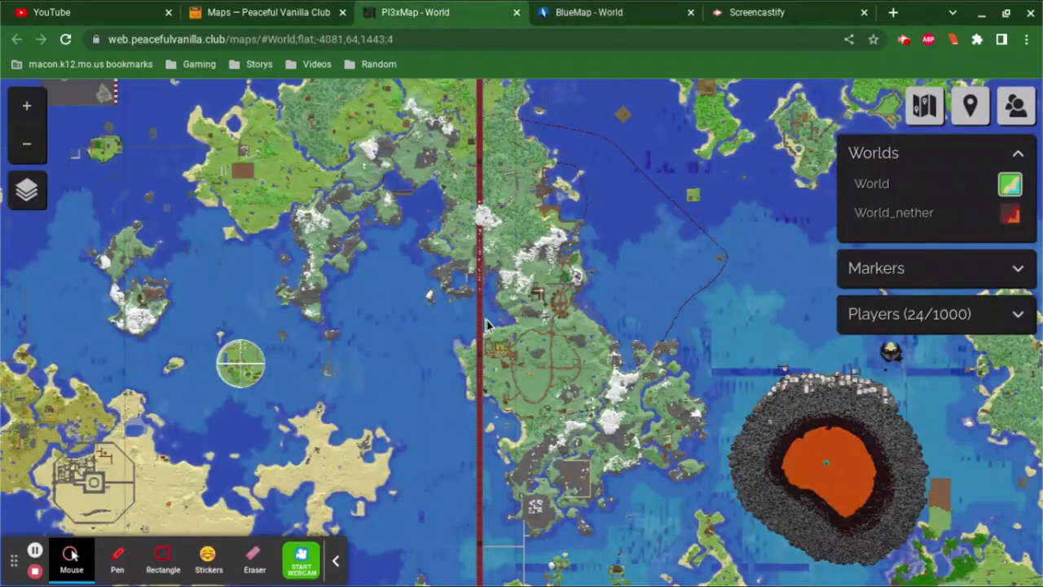
pyautogui.moveTo(440, 178)
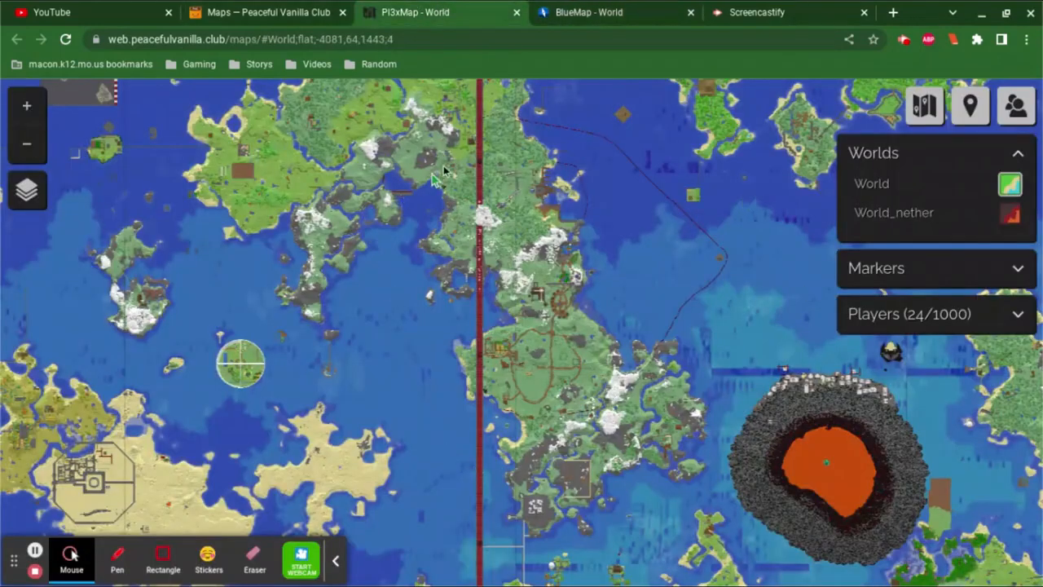
pyautogui.moveTo(719, 236)
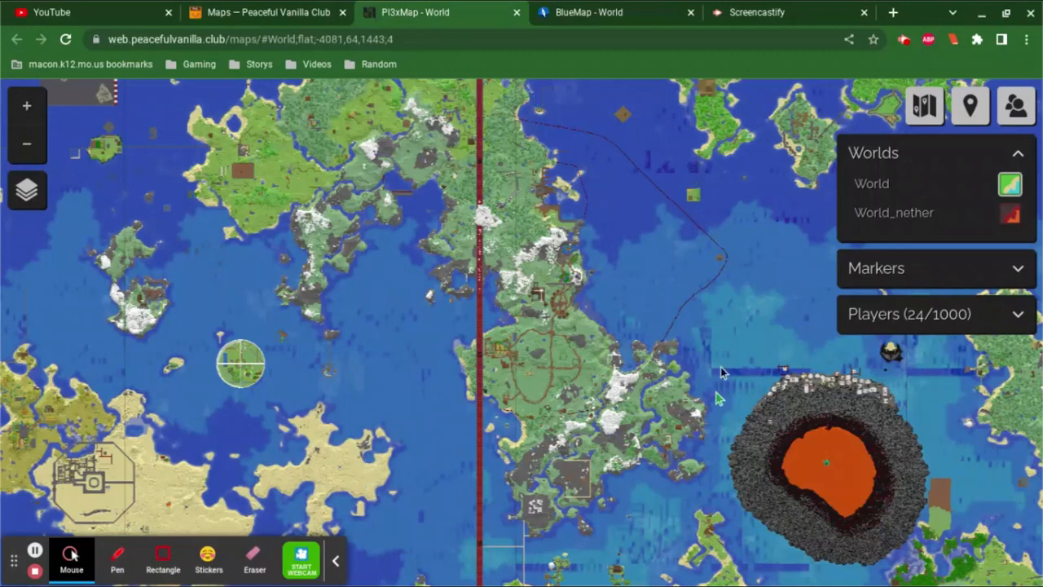
pyautogui.moveTo(635, 330)
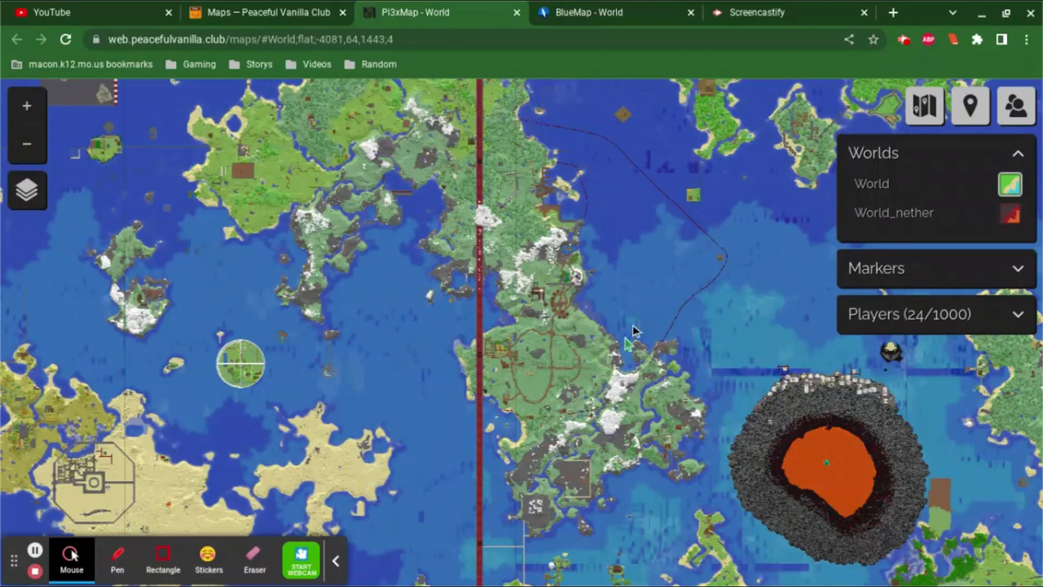
pyautogui.moveTo(730, 440)
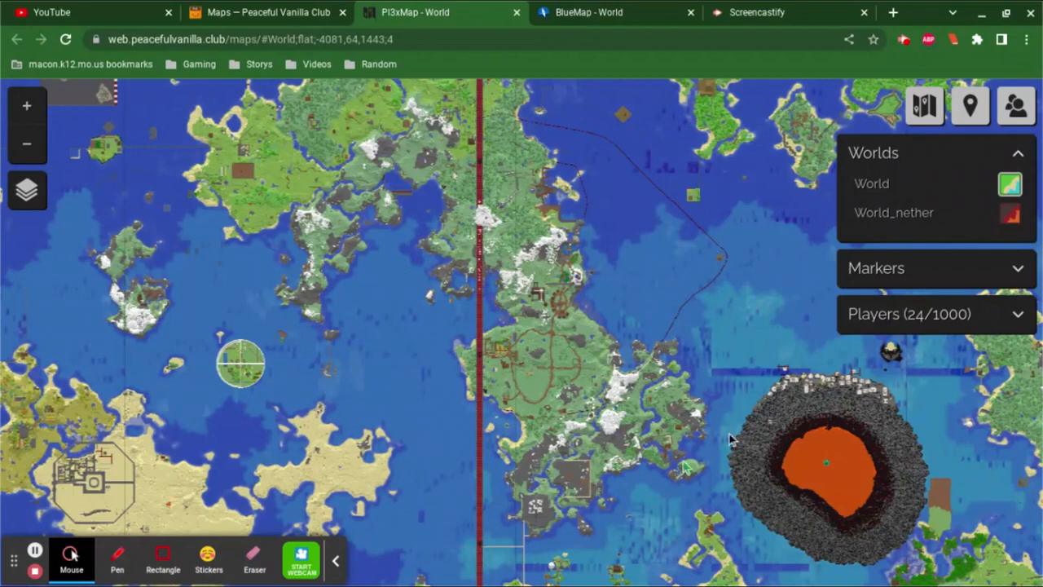
pyautogui.moveTo(507, 200)
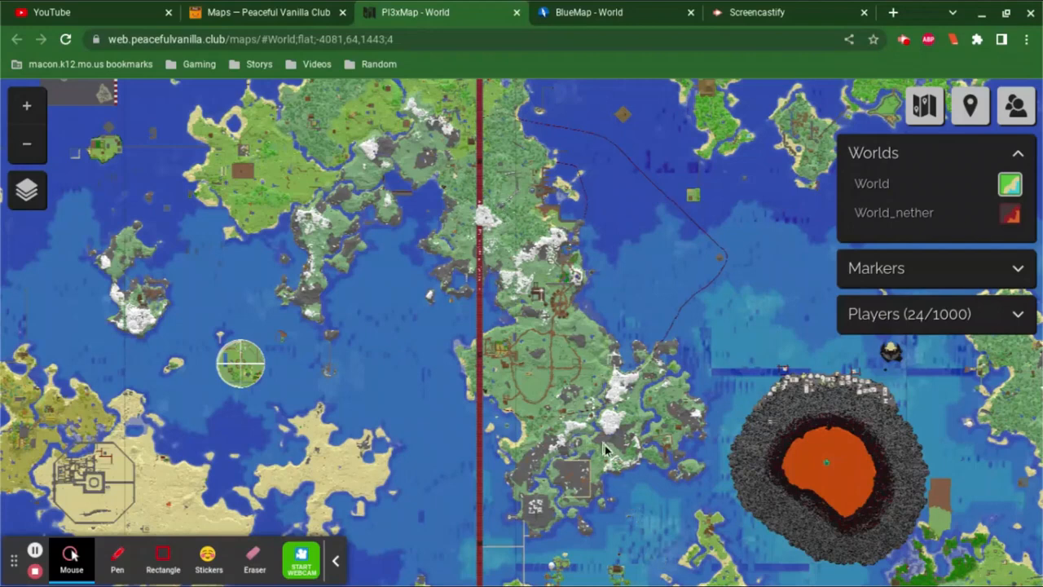
pyautogui.moveTo(542, 277)
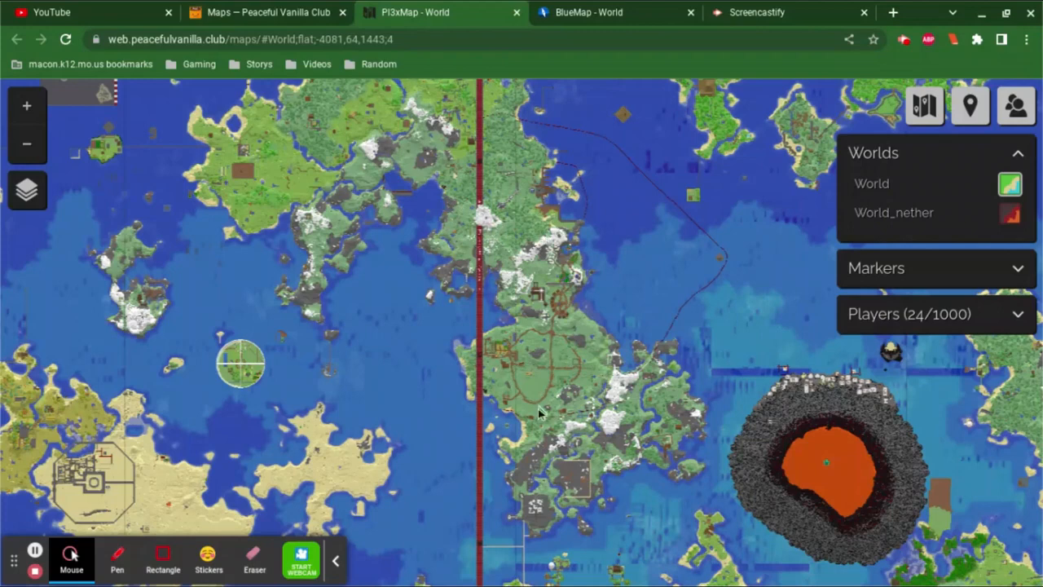
pyautogui.moveTo(520, 441)
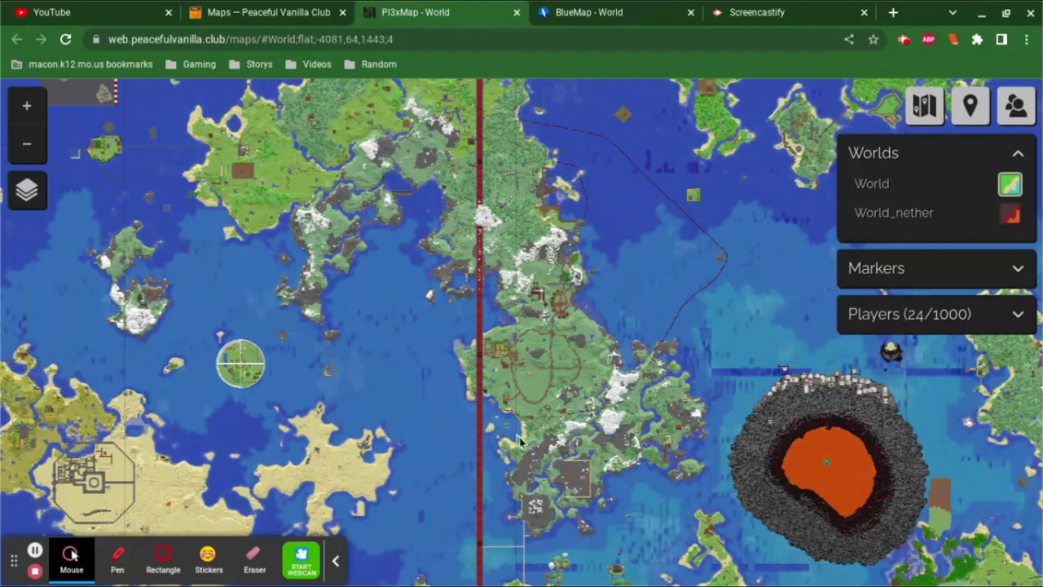
pyautogui.moveTo(611, 395)
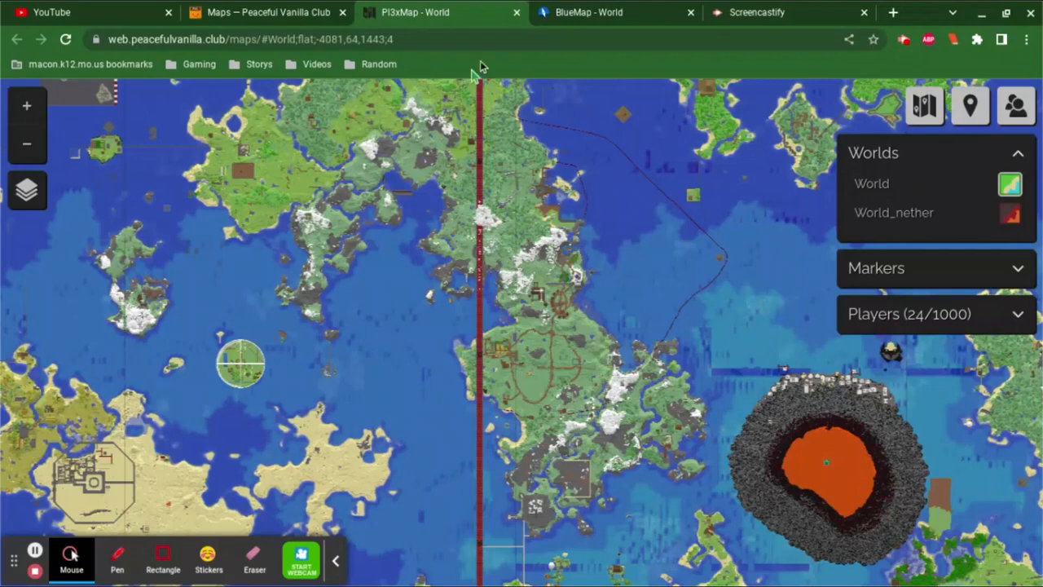
# - Zoom in on the island settlement east of the red rail line
pyautogui.click(576, 283)
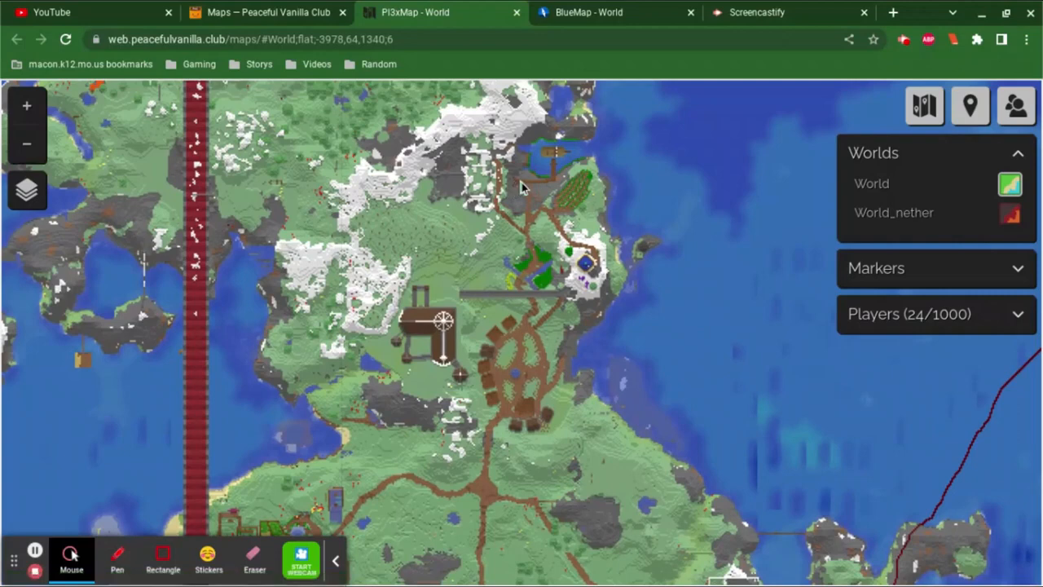
pyautogui.click(520, 189)
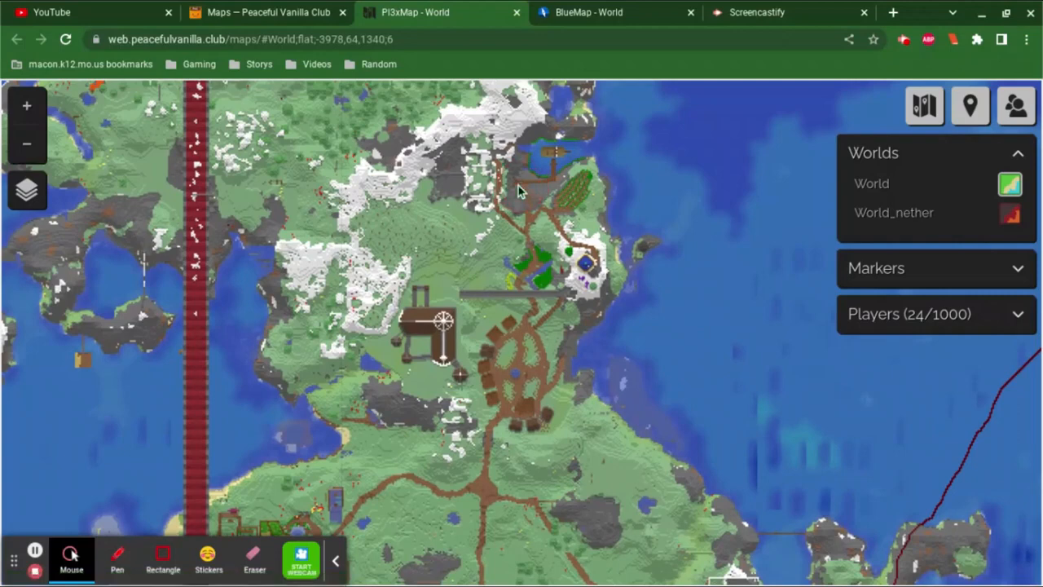
pyautogui.moveTo(534, 236)
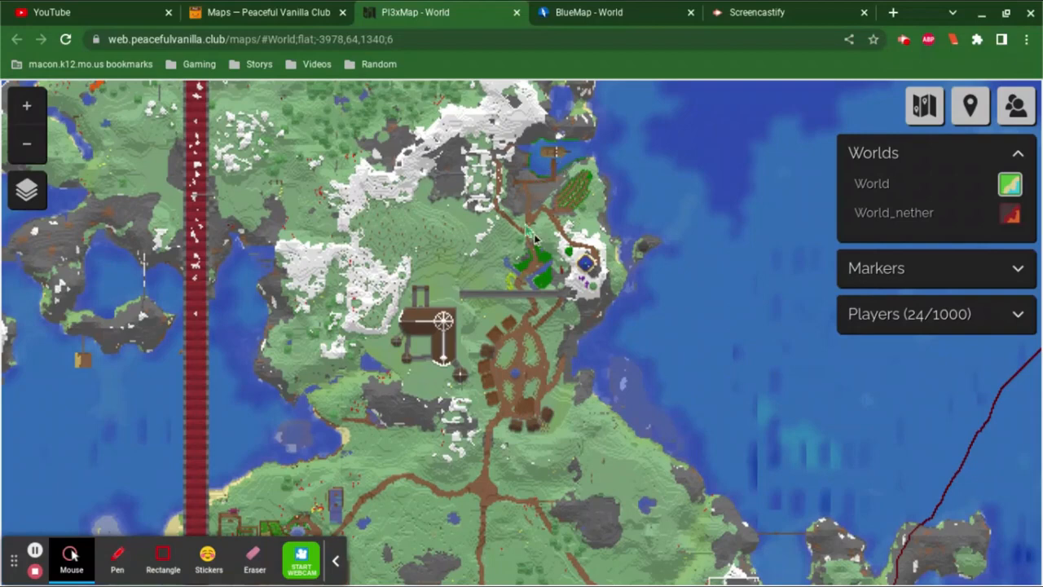
pyautogui.moveTo(591, 270)
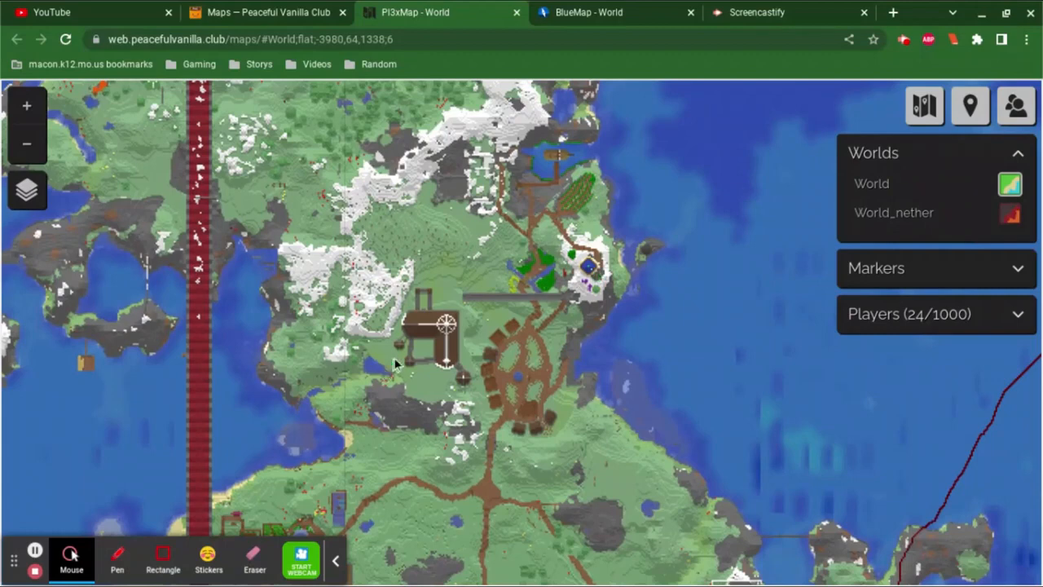
pyautogui.moveTo(497, 350)
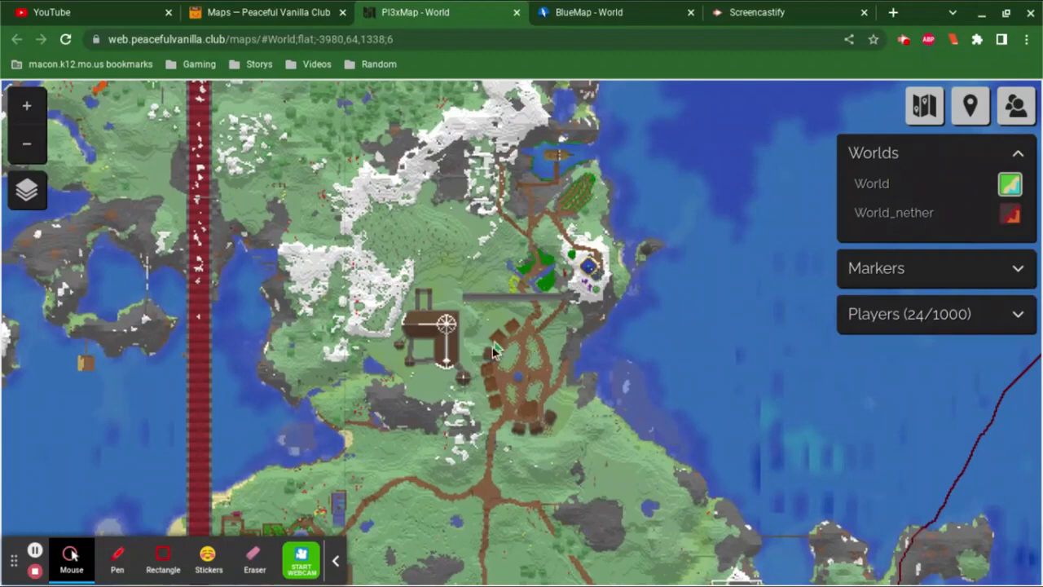
pyautogui.moveTo(501, 418)
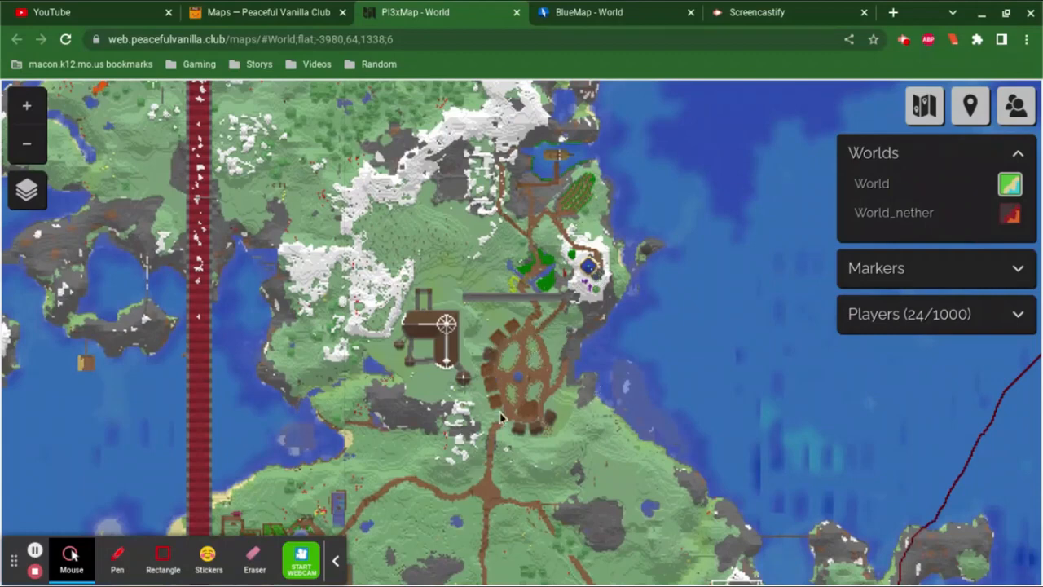
pyautogui.moveTo(534, 274)
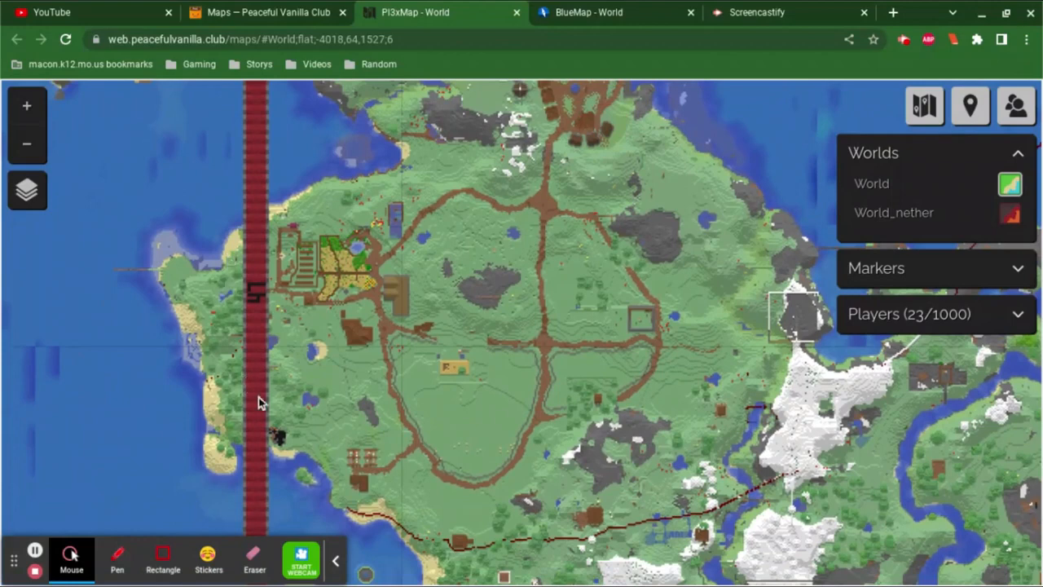
pyautogui.moveTo(330, 463)
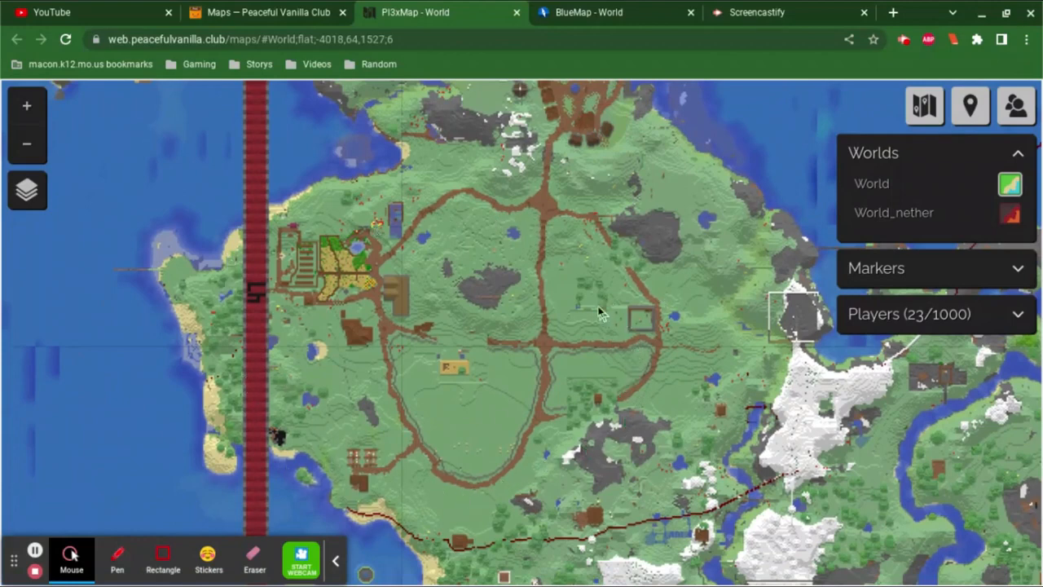
pyautogui.moveTo(302, 310)
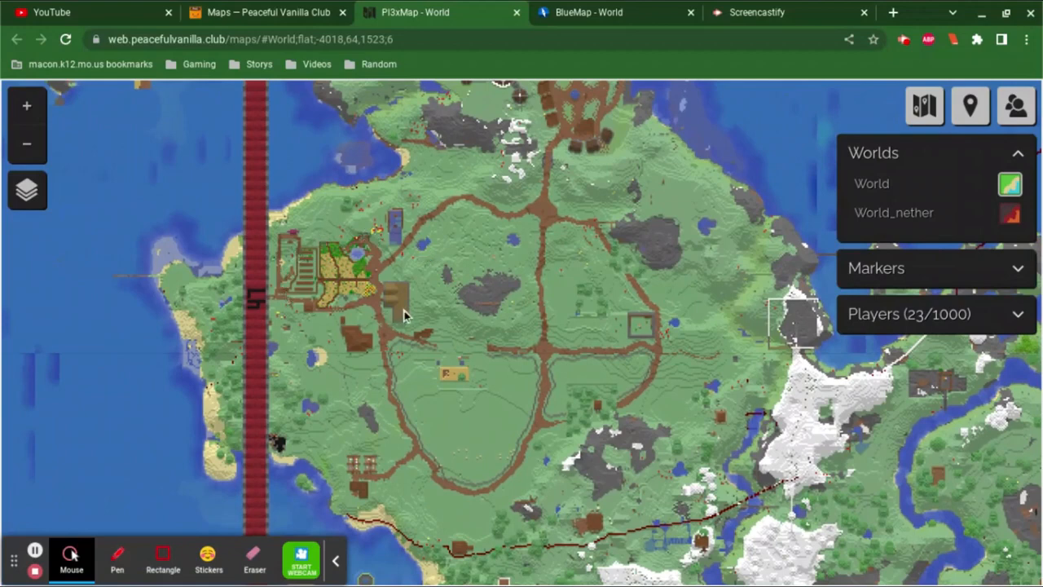
pyautogui.moveTo(607, 399)
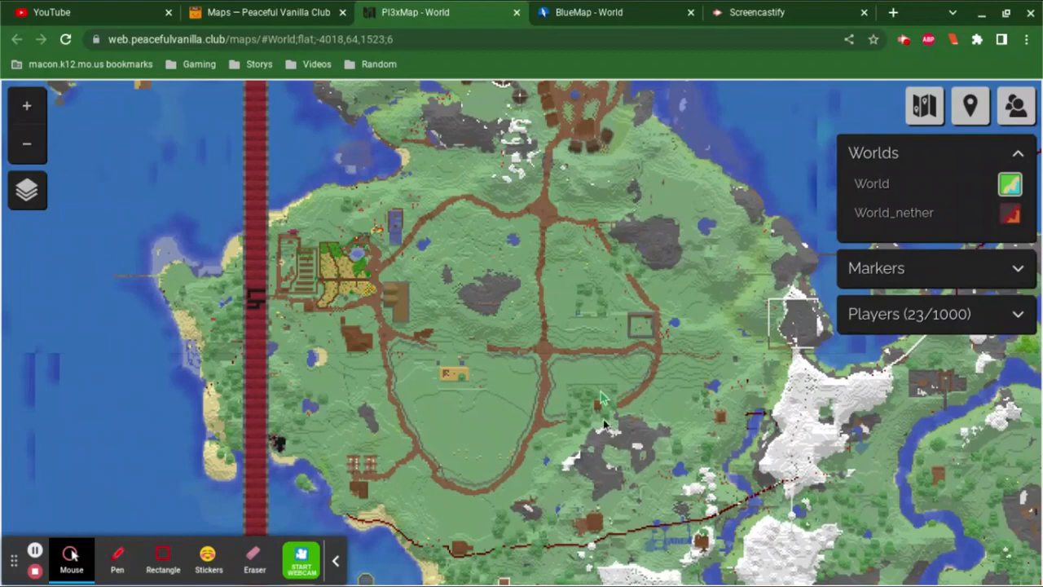
pyautogui.moveTo(572, 310)
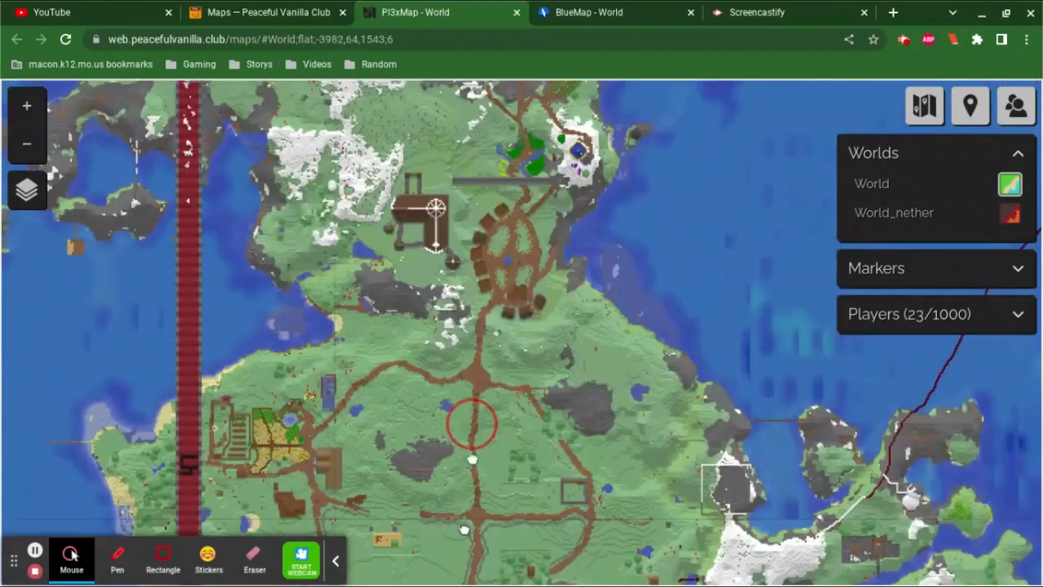
# - Pan the map toward the eastern harbour and its wooden docks
pyautogui.moveTo(473, 424); pyautogui.dragTo(513, 442)
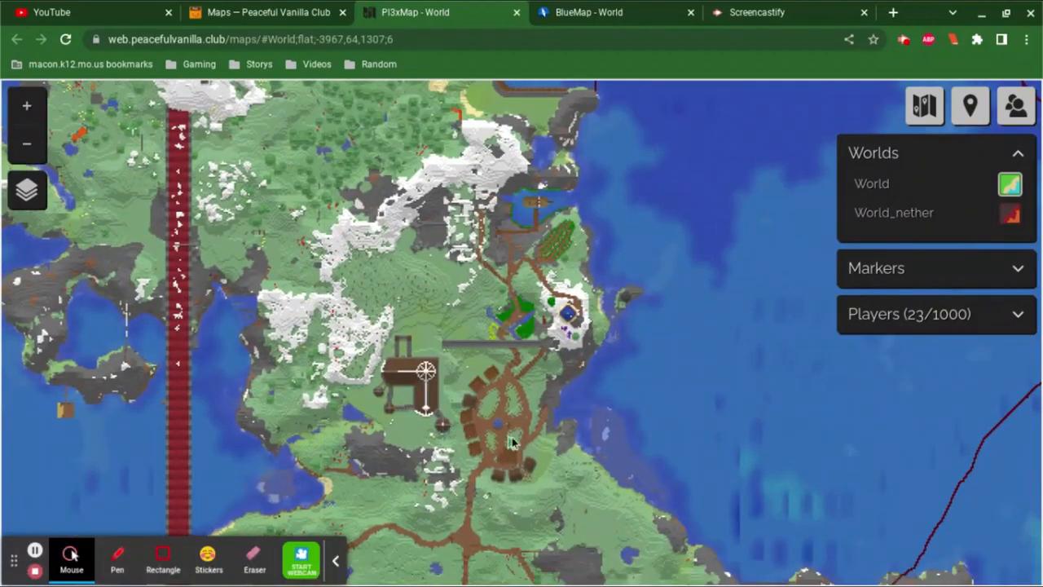
pyautogui.moveTo(436, 397)
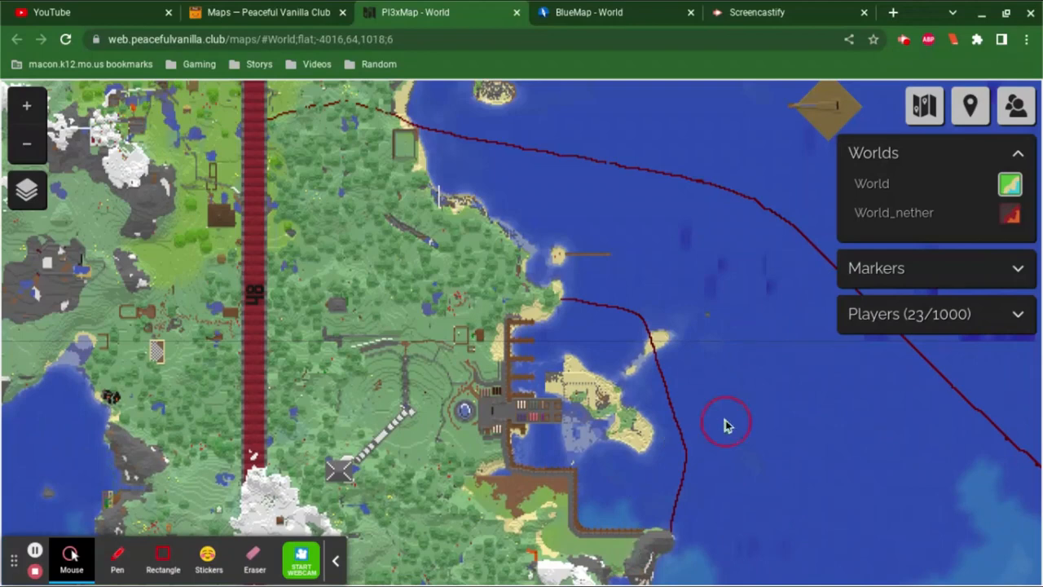
# - Pan east over the ocean toward the small island on the red line
pyautogui.moveTo(725, 424); pyautogui.dragTo(749, 341)
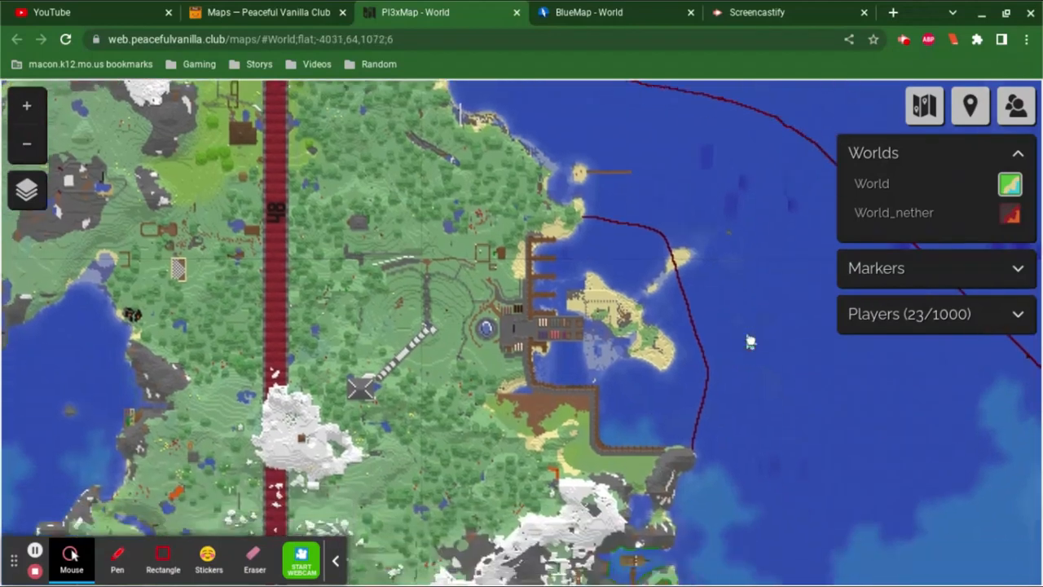
pyautogui.moveTo(696, 442)
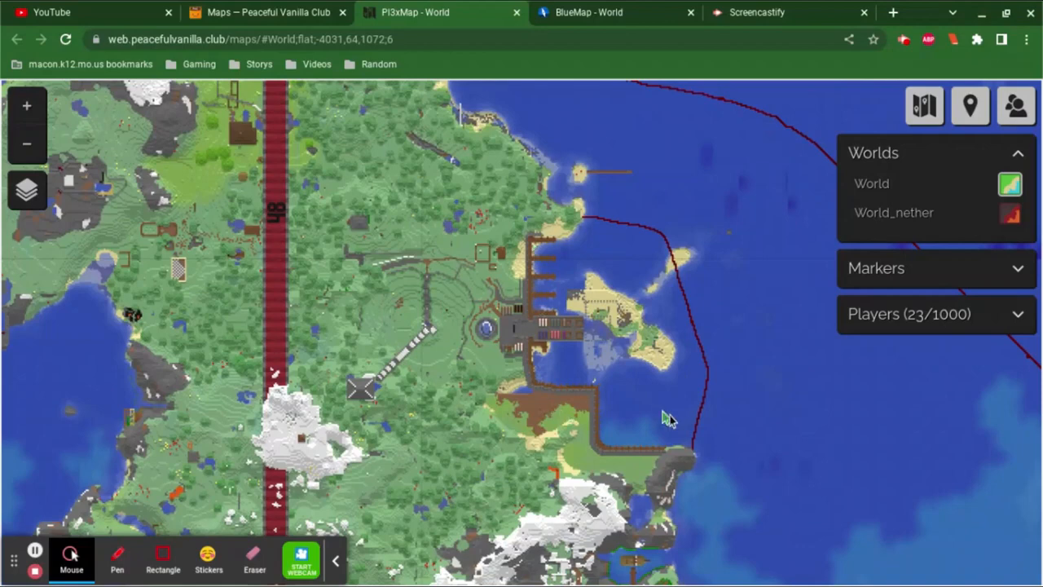
pyautogui.moveTo(547, 273)
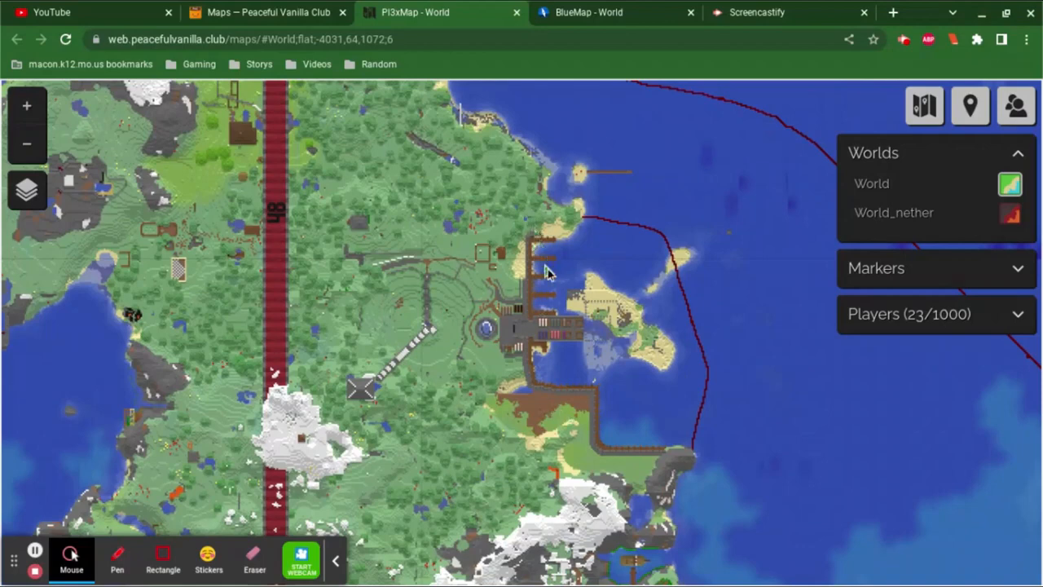
pyautogui.moveTo(554, 318)
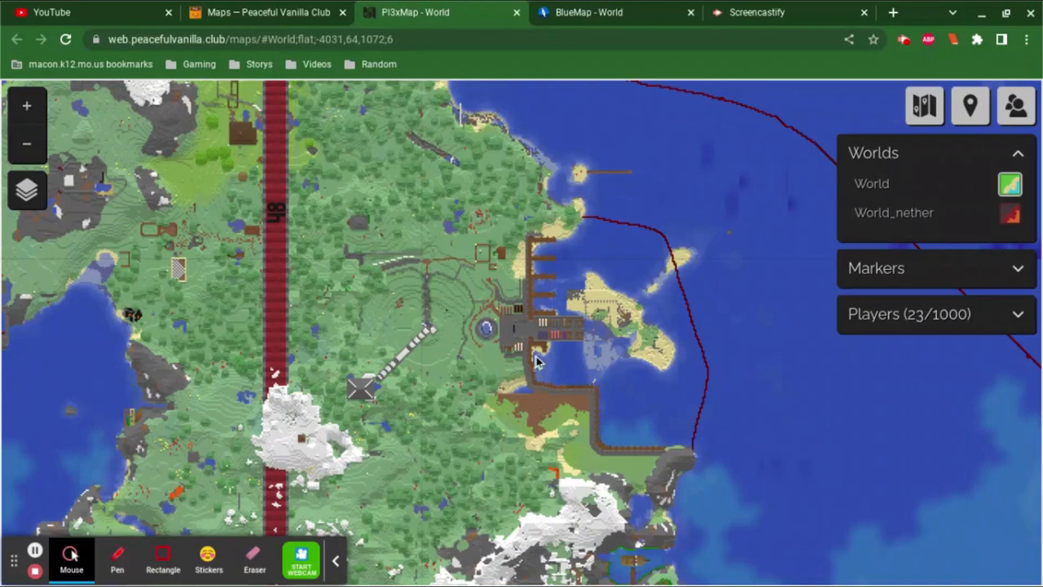
pyautogui.moveTo(568, 350)
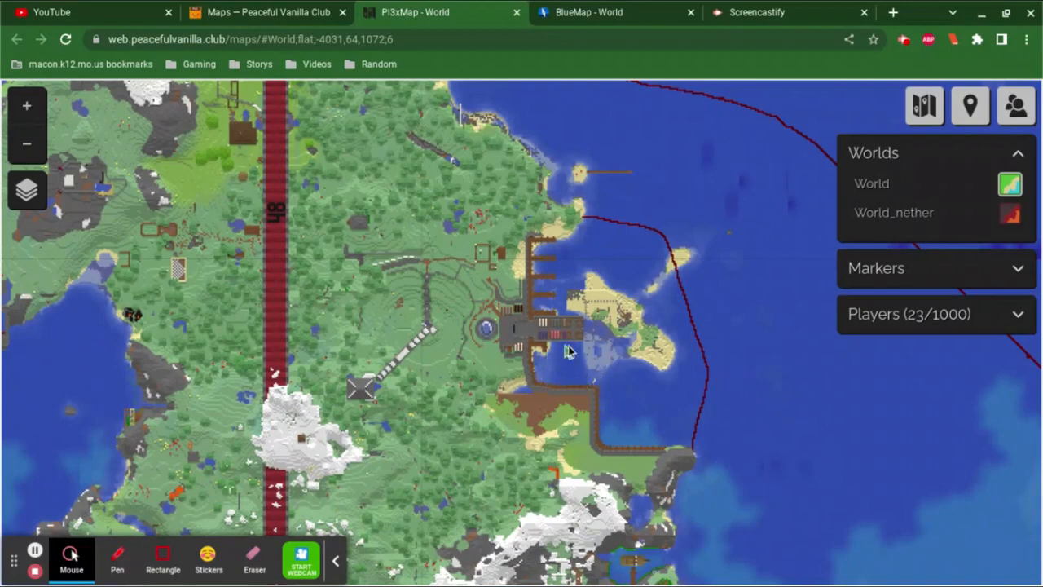
pyautogui.moveTo(680, 265)
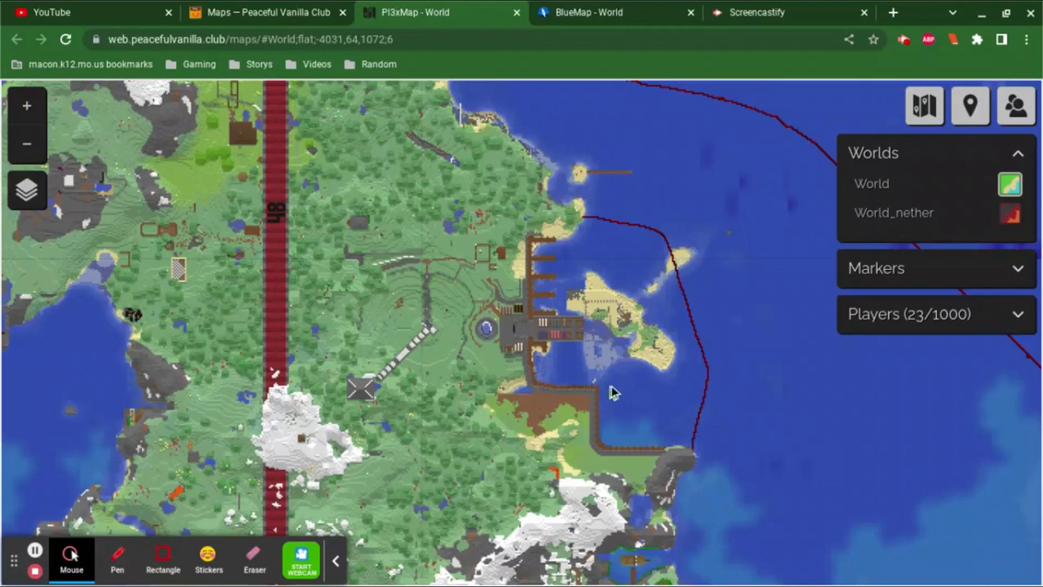
pyautogui.moveTo(665, 413)
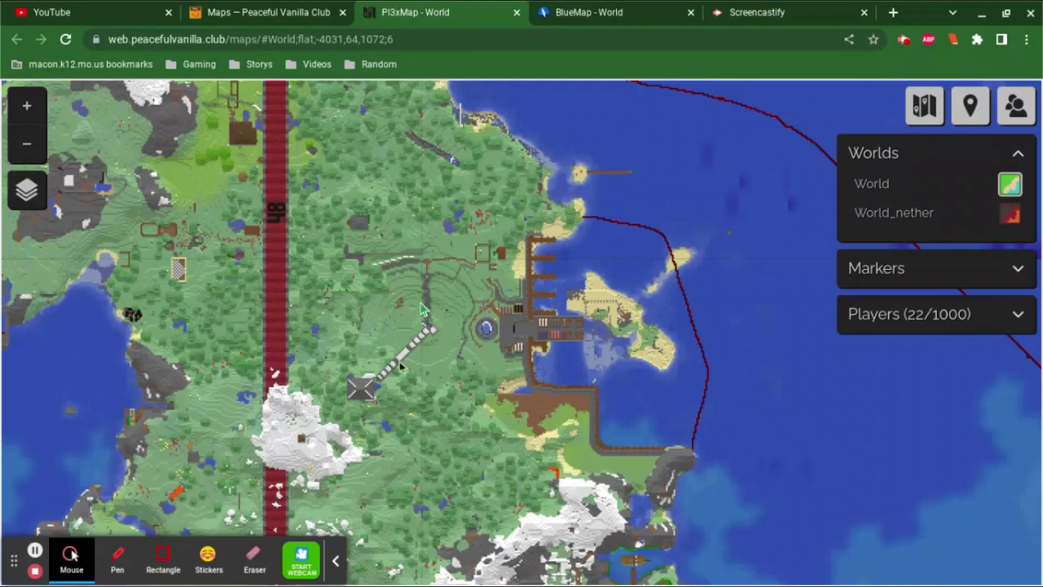
pyautogui.moveTo(390, 387)
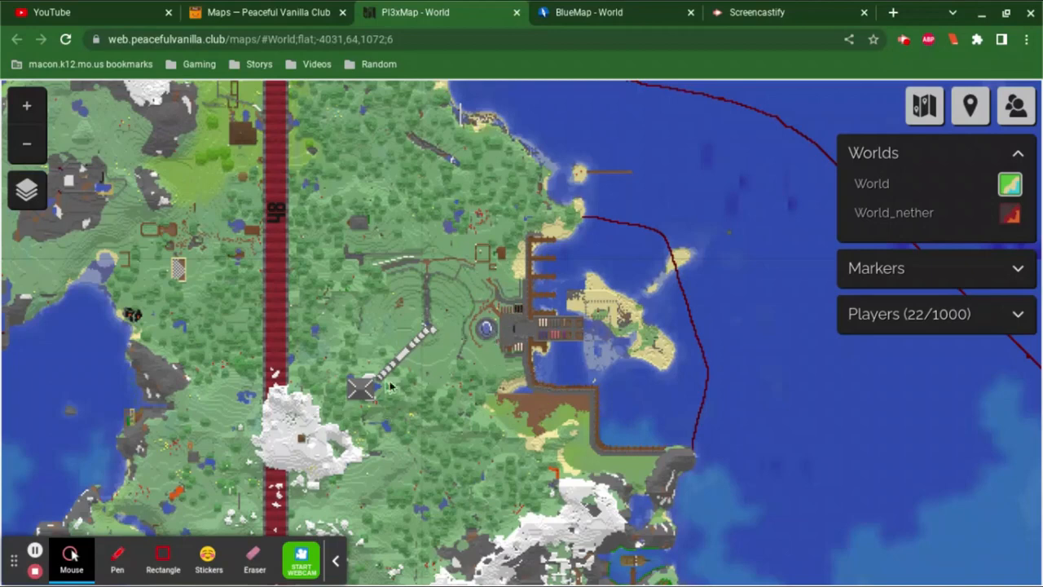
pyautogui.moveTo(394, 379)
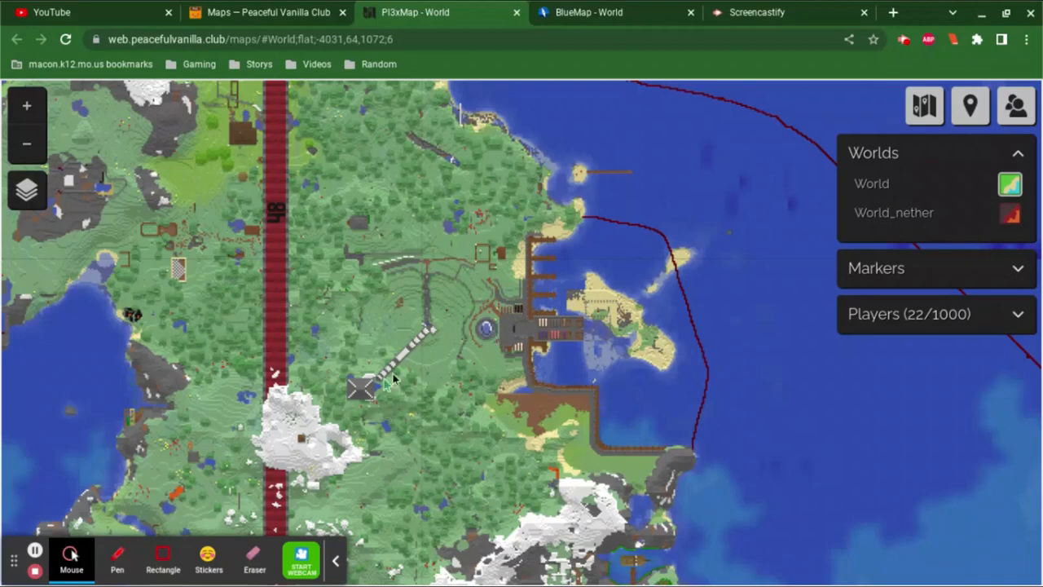
pyautogui.moveTo(510, 249)
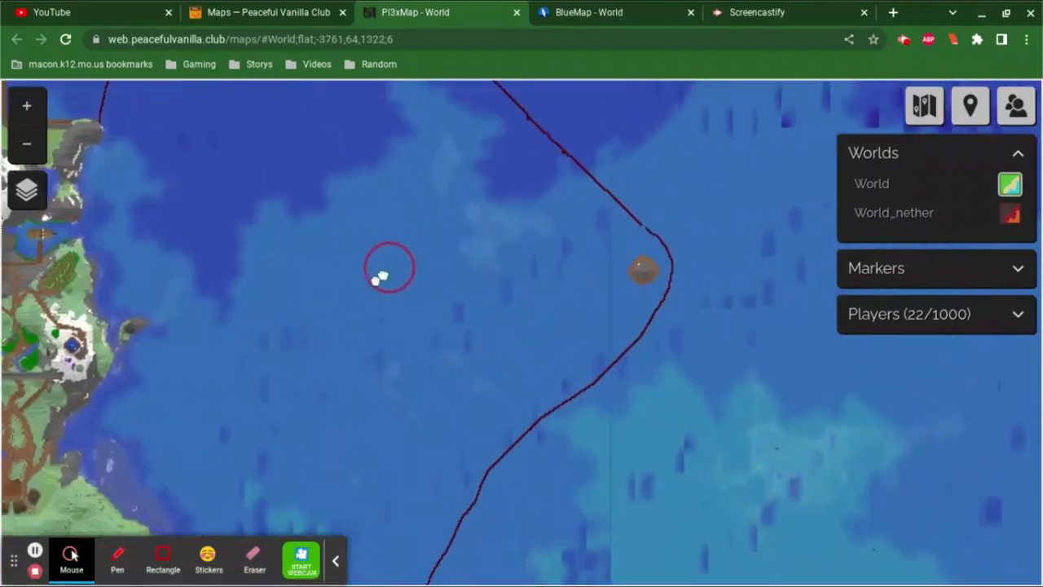
pyautogui.moveTo(389, 266); pyautogui.dragTo(628, 292)
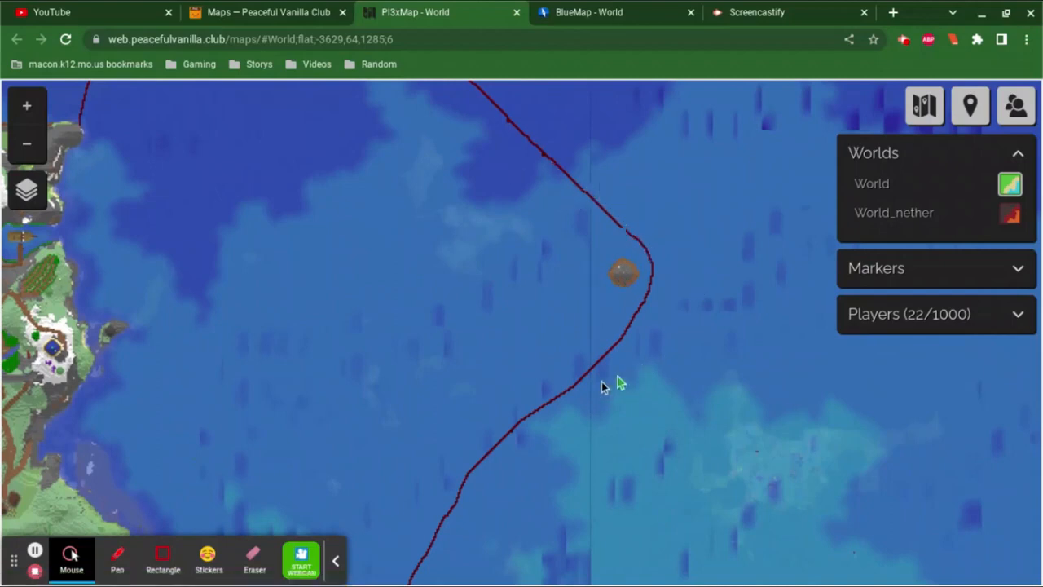
pyautogui.moveTo(505, 147)
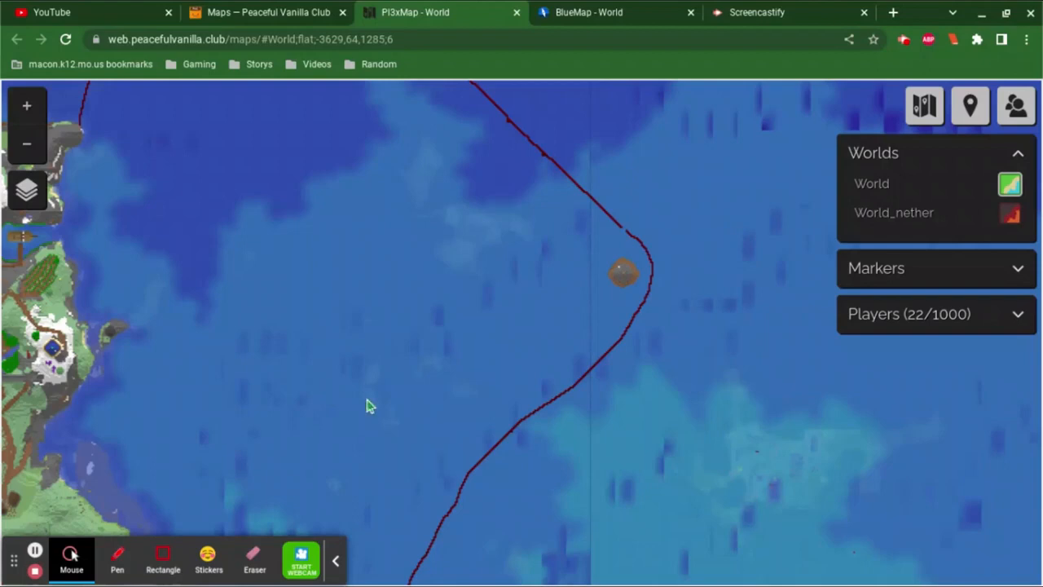
# - Pan back toward the kingdom's coastline for a wider view of the island
pyautogui.moveTo(371, 406); pyautogui.dragTo(399, 377)
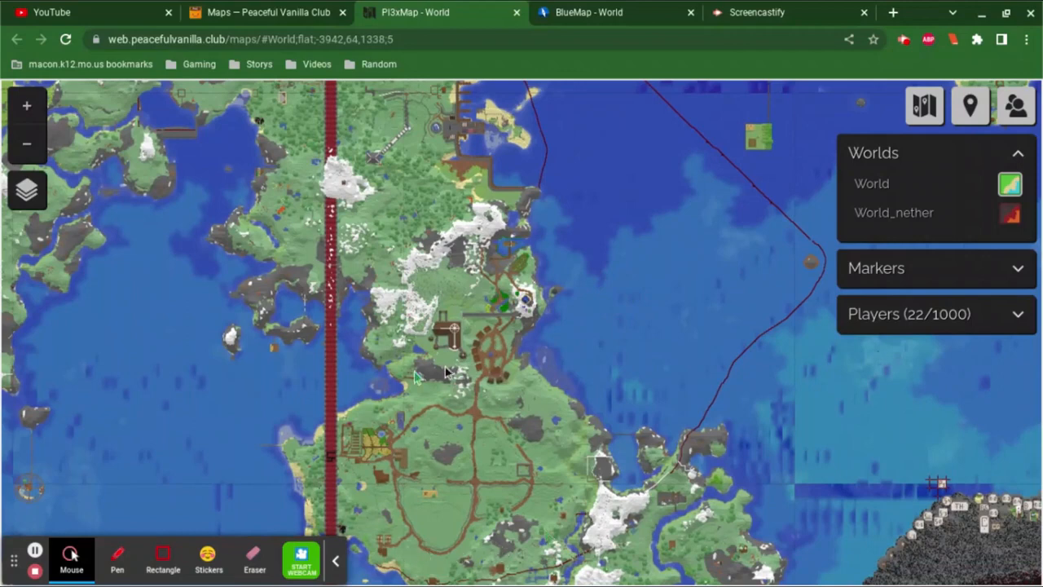
pyautogui.moveTo(492, 386)
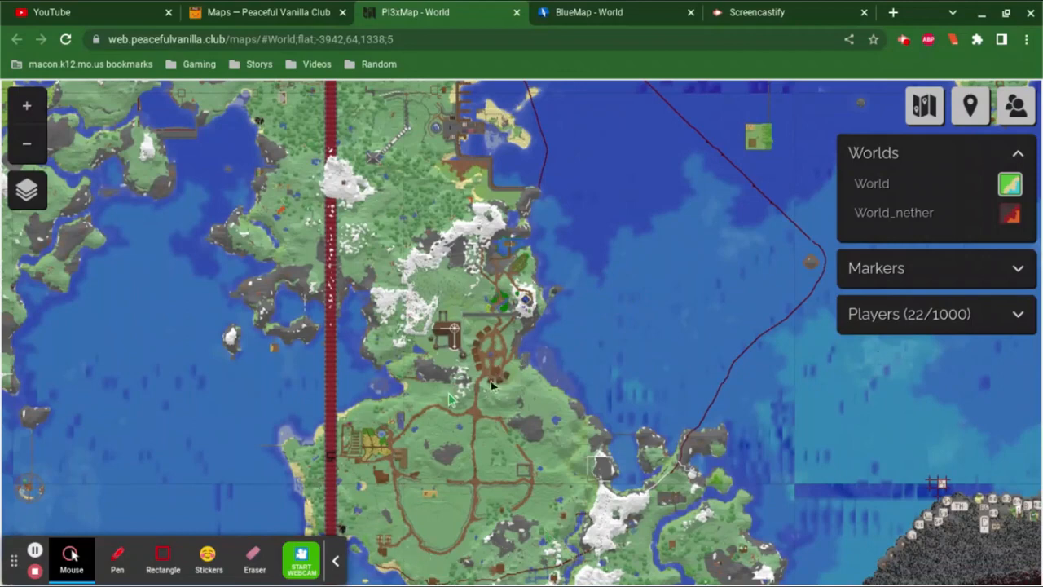
pyautogui.moveTo(579, 106)
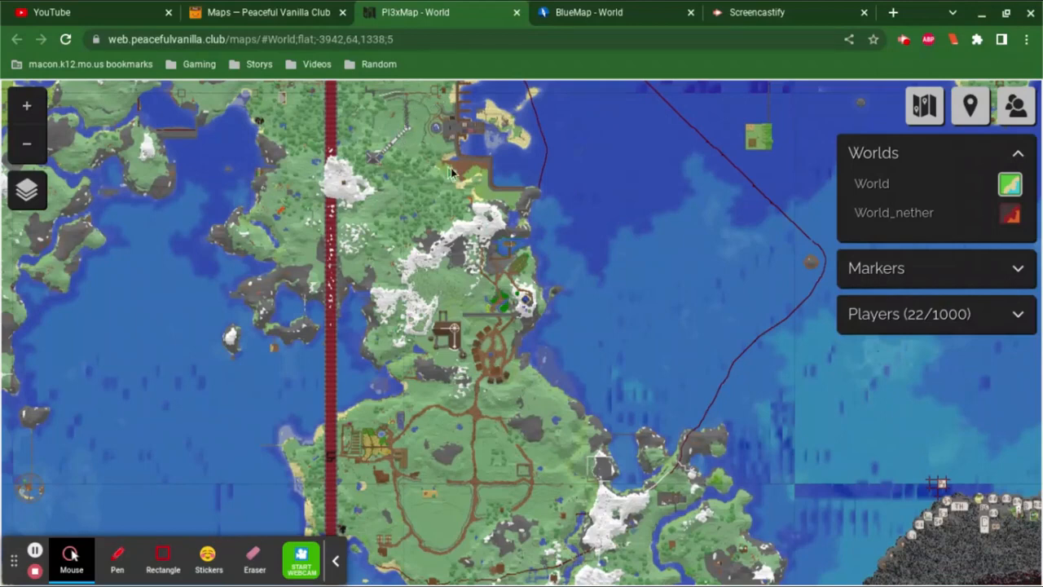
pyautogui.moveTo(606, 194)
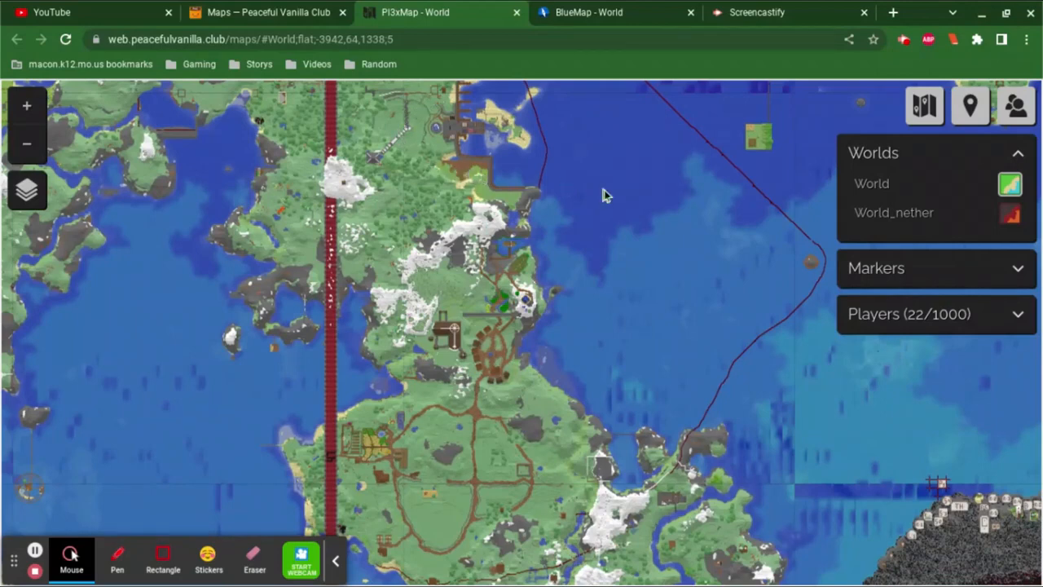
pyautogui.moveTo(815, 246)
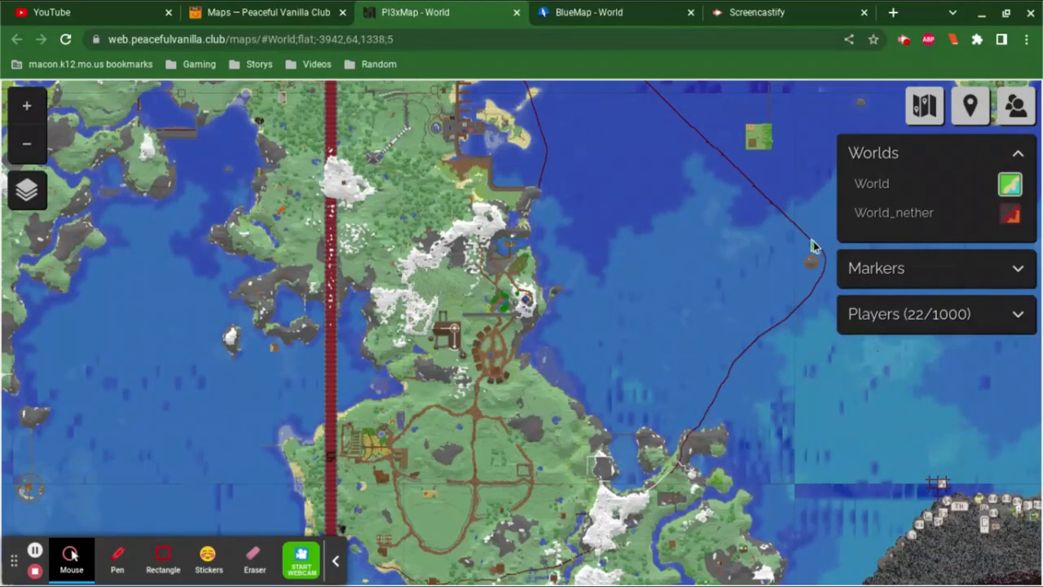
pyautogui.moveTo(819, 235)
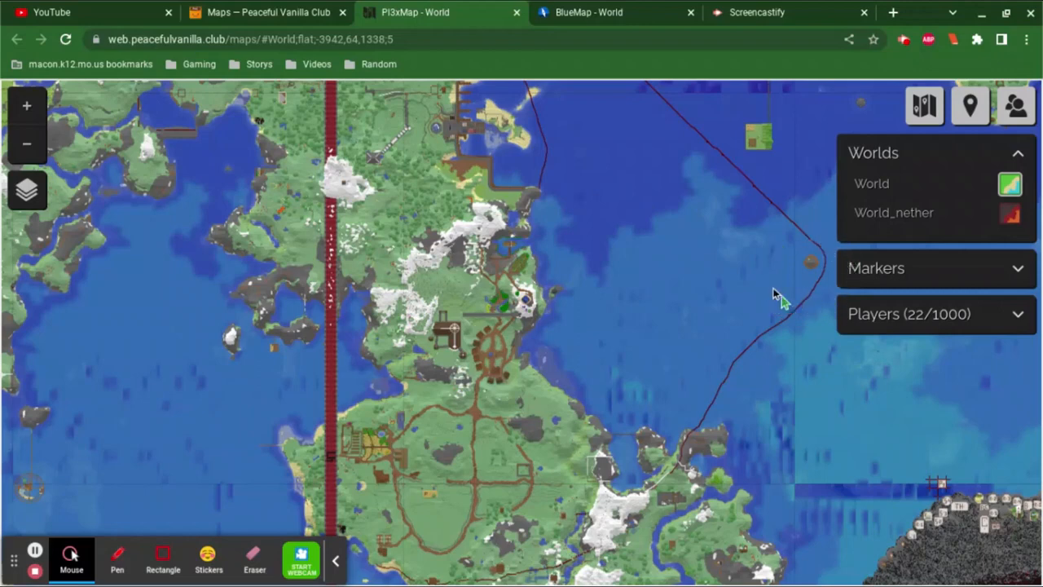
pyautogui.moveTo(802, 262)
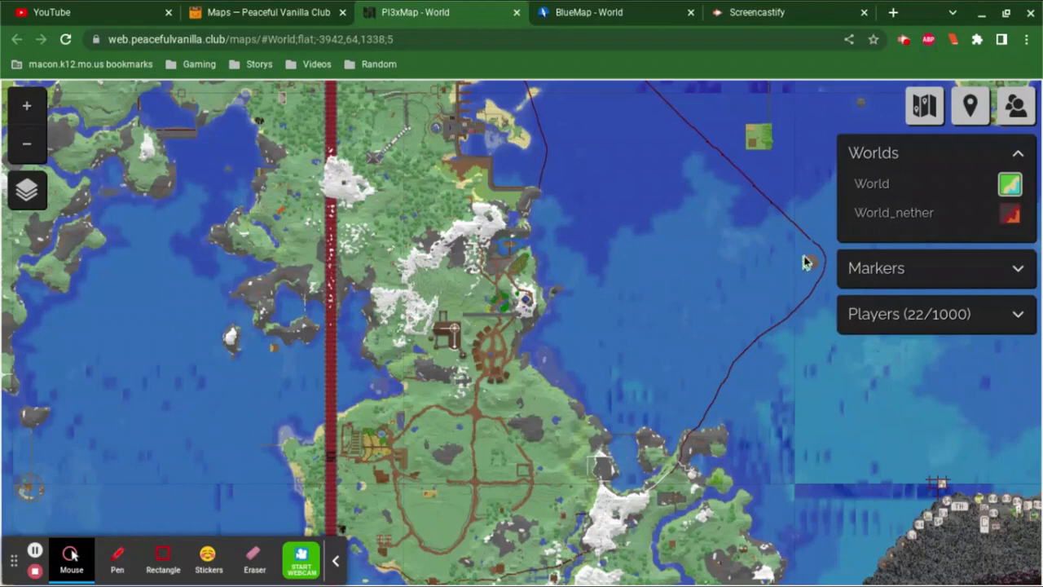
pyautogui.moveTo(812, 269)
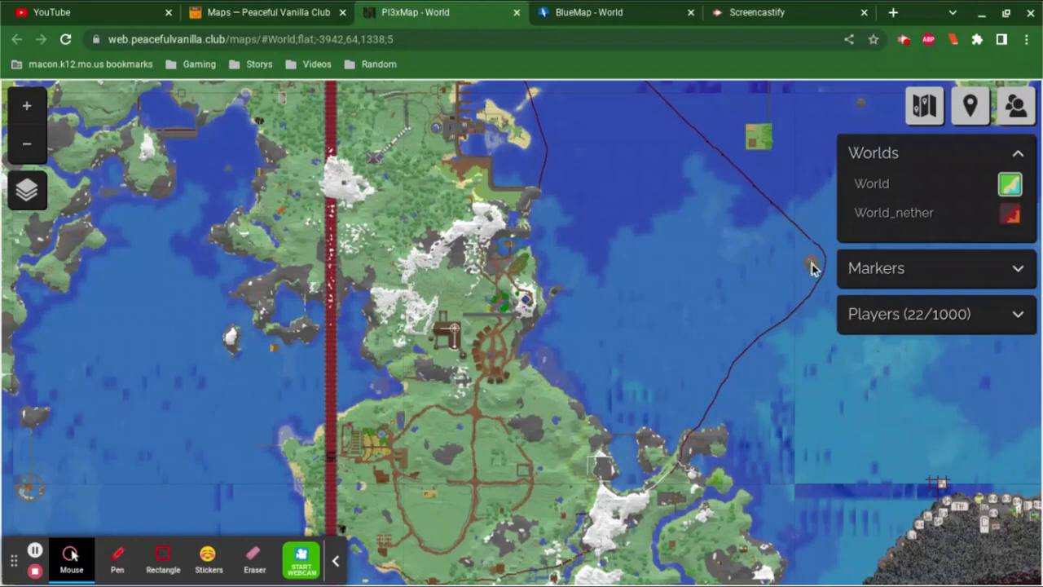
pyautogui.moveTo(813, 299)
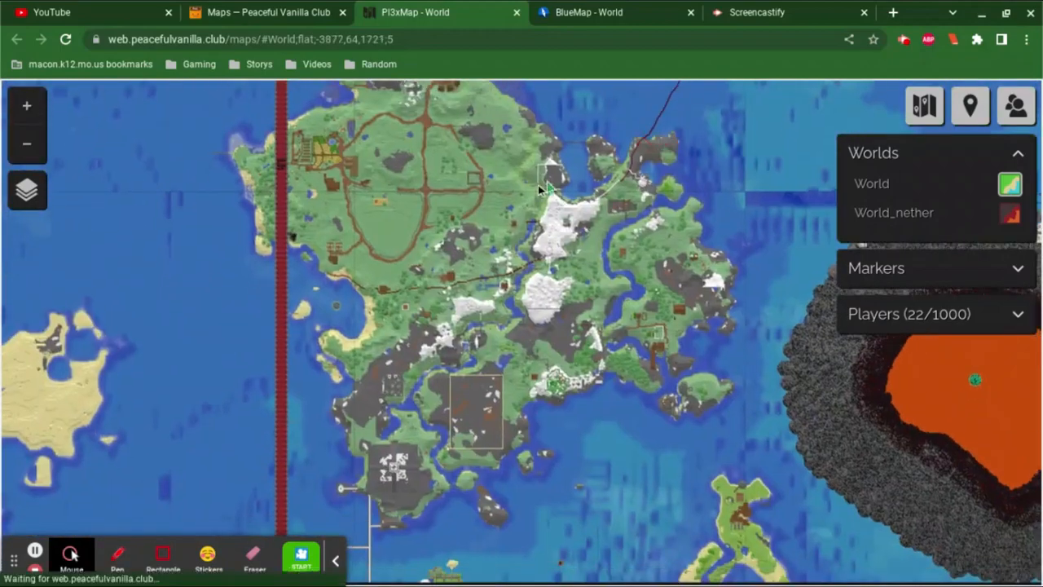
pyautogui.moveTo(400, 374)
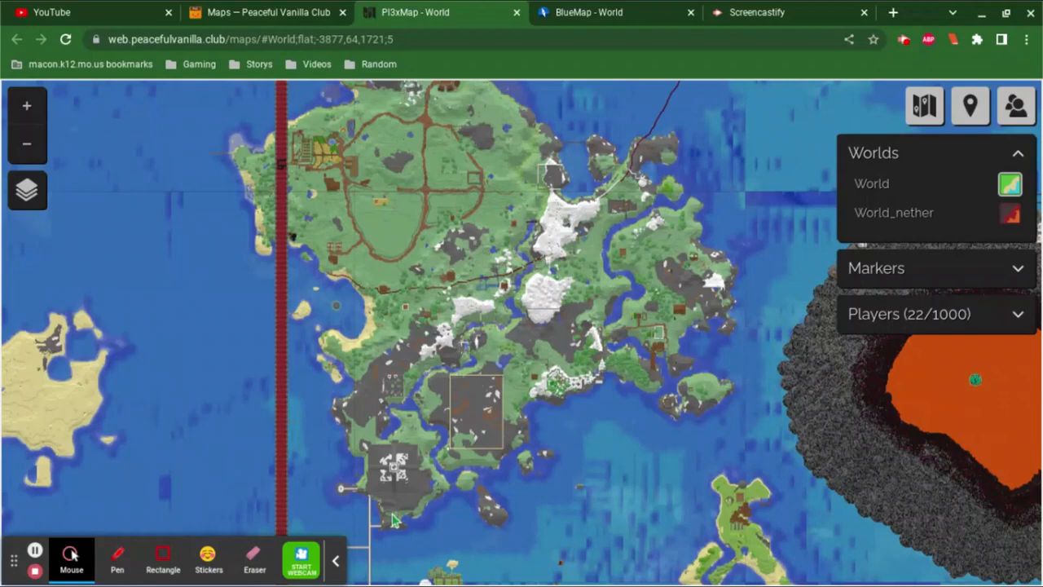
pyautogui.moveTo(537, 471)
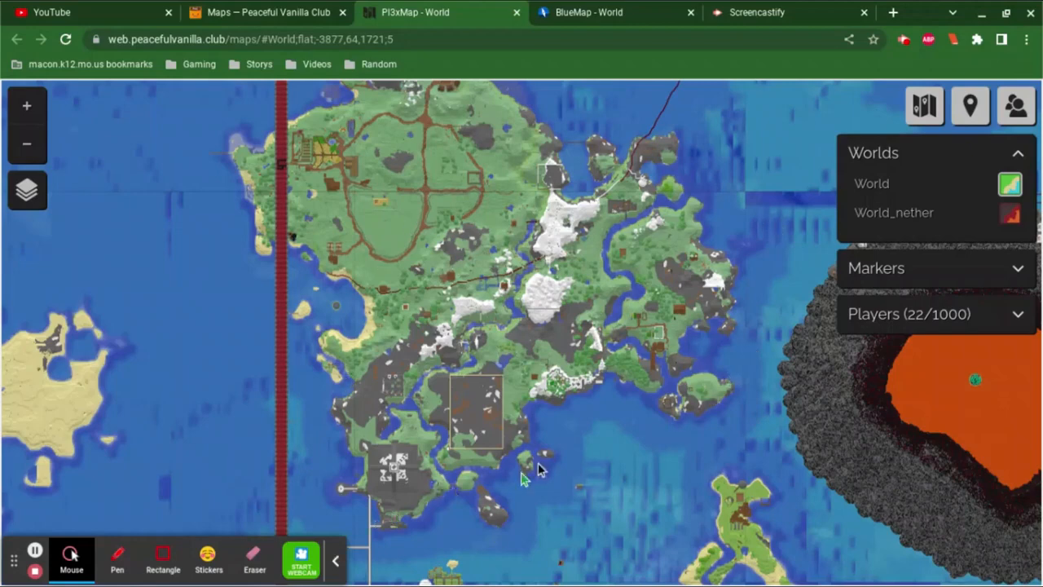
pyautogui.moveTo(684, 194)
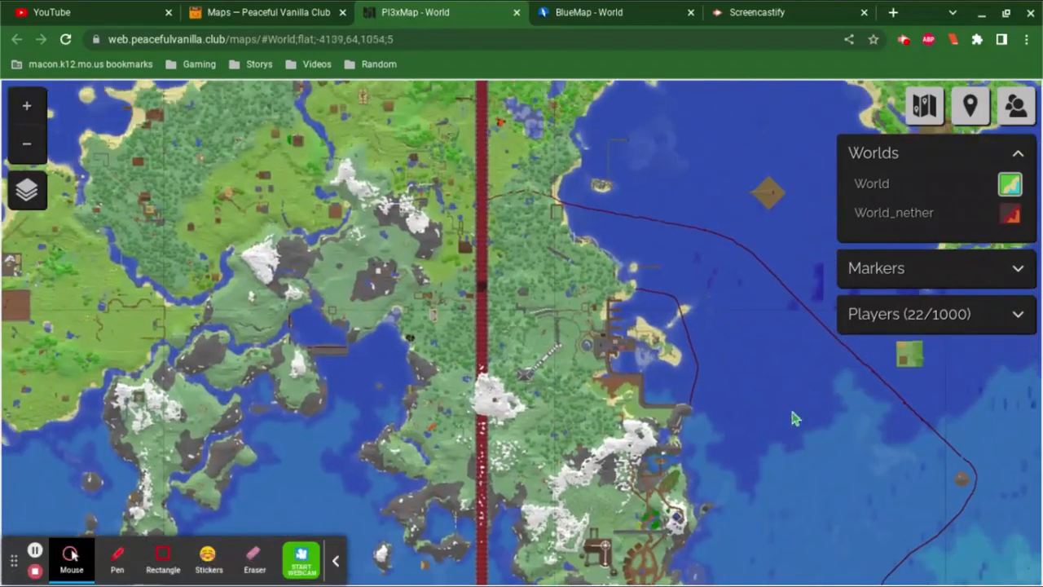
pyautogui.moveTo(588, 12)
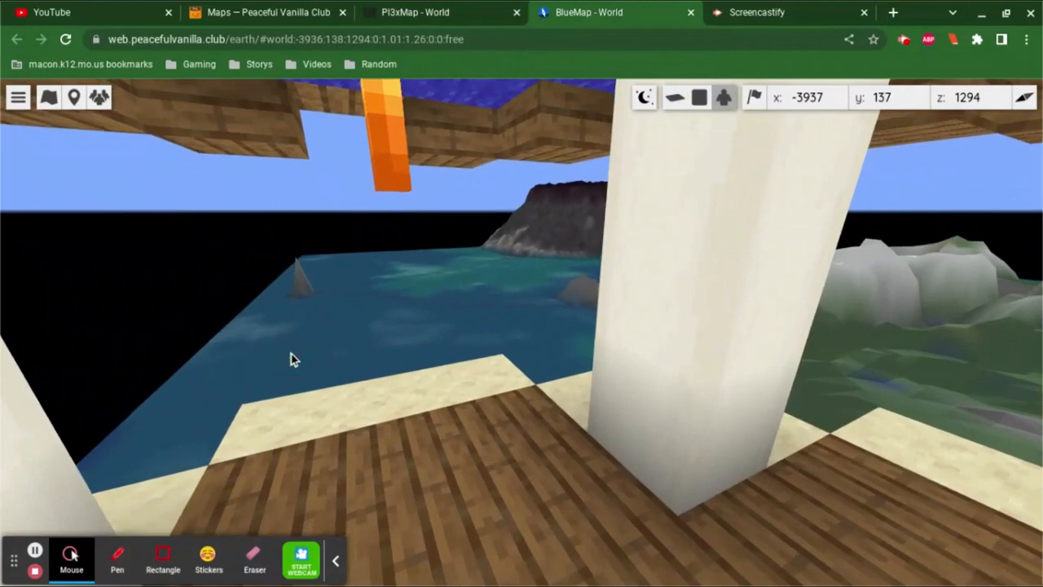
pyautogui.moveTo(645, 22)
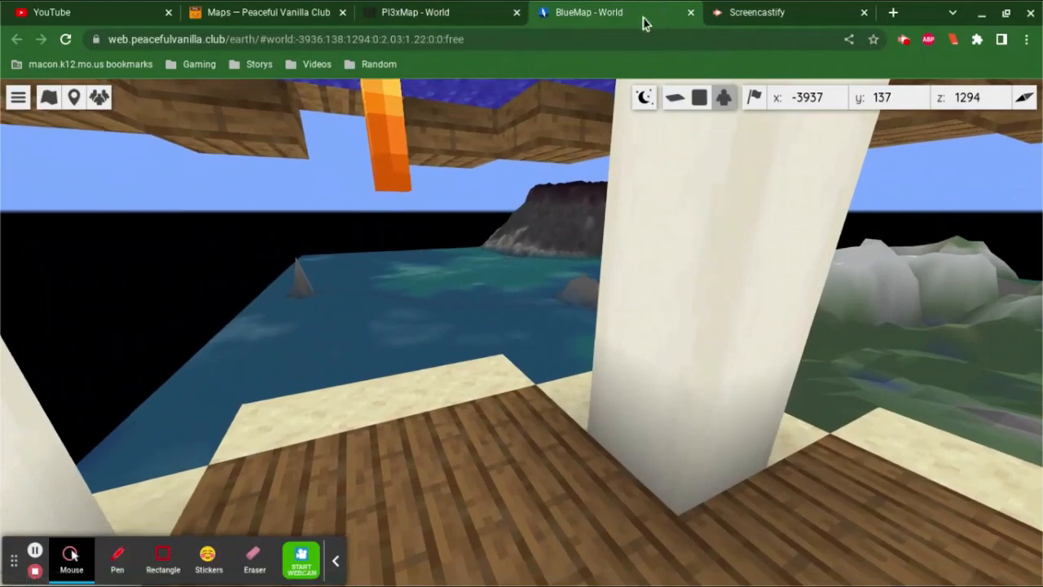